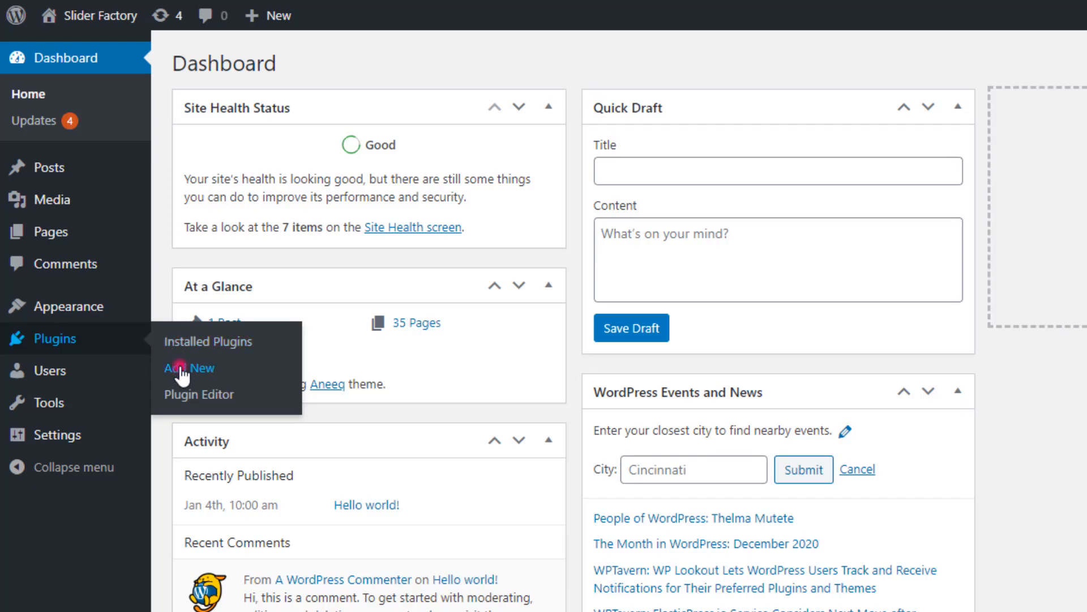
- Search the Add Plugins page for 'sli' to list the Slider Factory plugin
{"action": "left_click", "coordinate": [186, 368]}
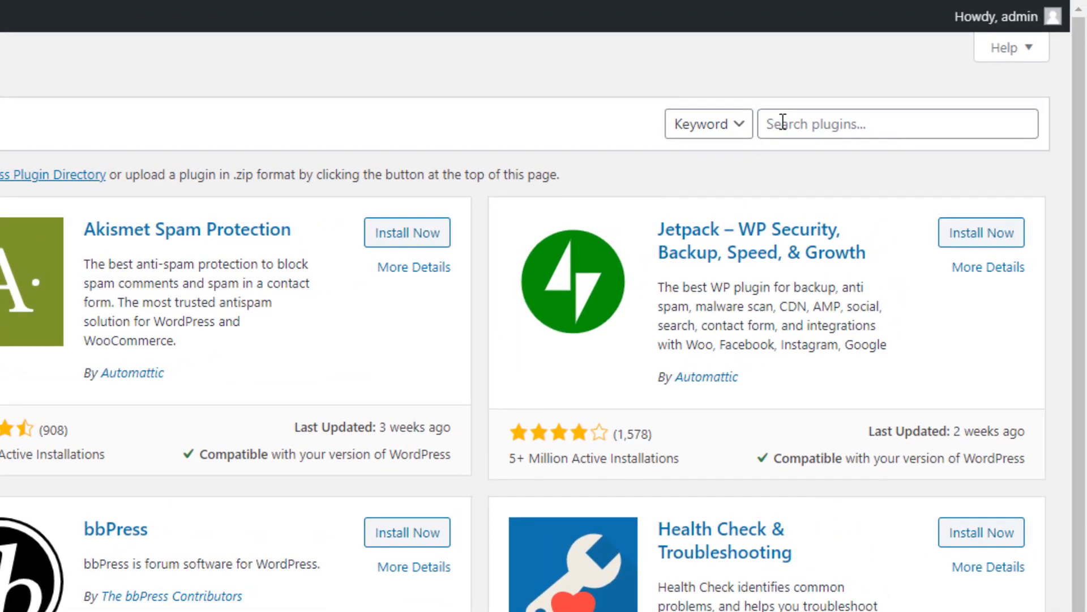
{"action": "type", "text": "sli"}
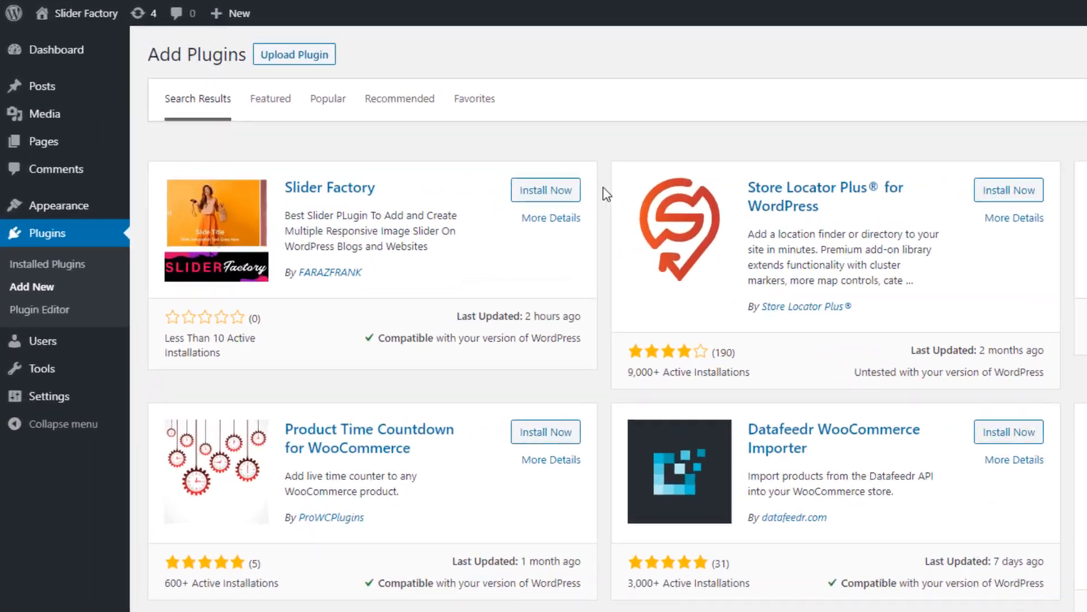
- Install the Slider Factory plugin and activate it
{"action": "left_click", "coordinate": [545, 189]}
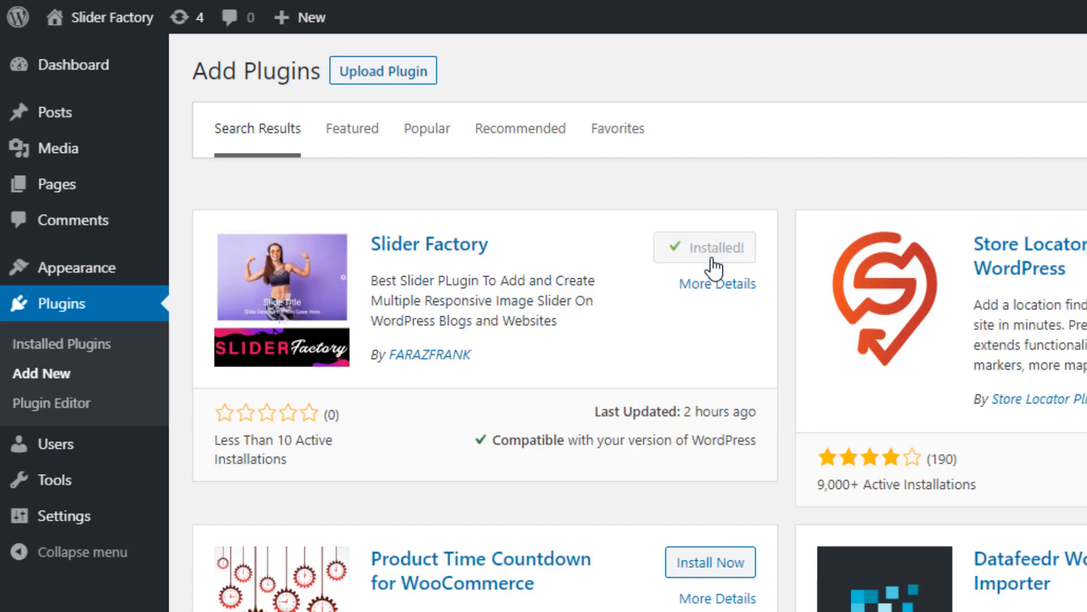
{"action": "left_click", "coordinate": [703, 247]}
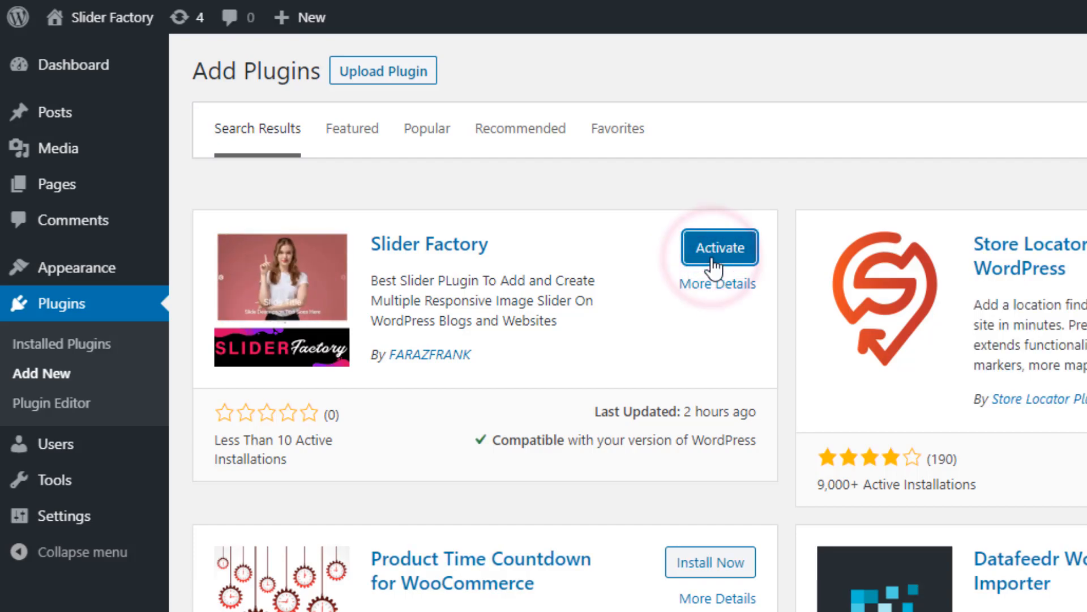
{"action": "left_click", "coordinate": [719, 246]}
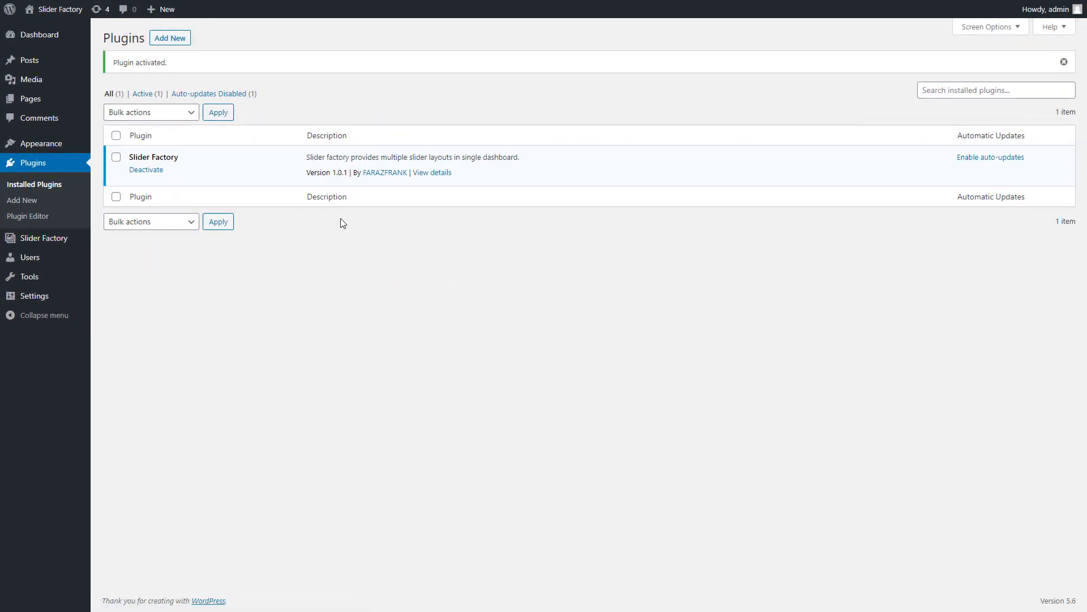
- Start a new slider from Layout 4 in the Slider Factory layout gallery
{"action": "left_click", "coordinate": [1064, 61]}
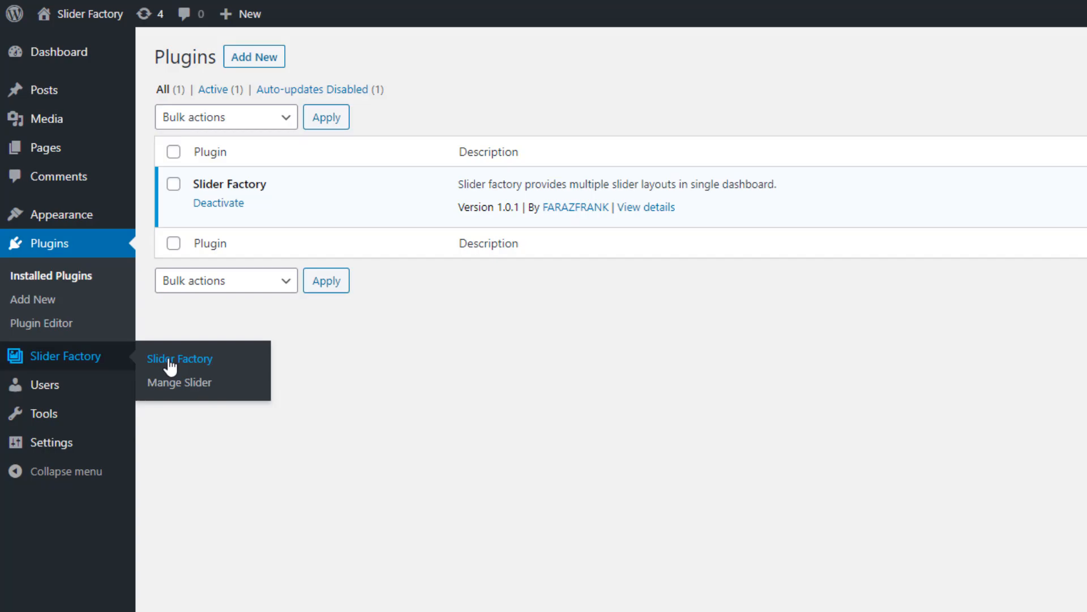
{"action": "left_click", "coordinate": [180, 359]}
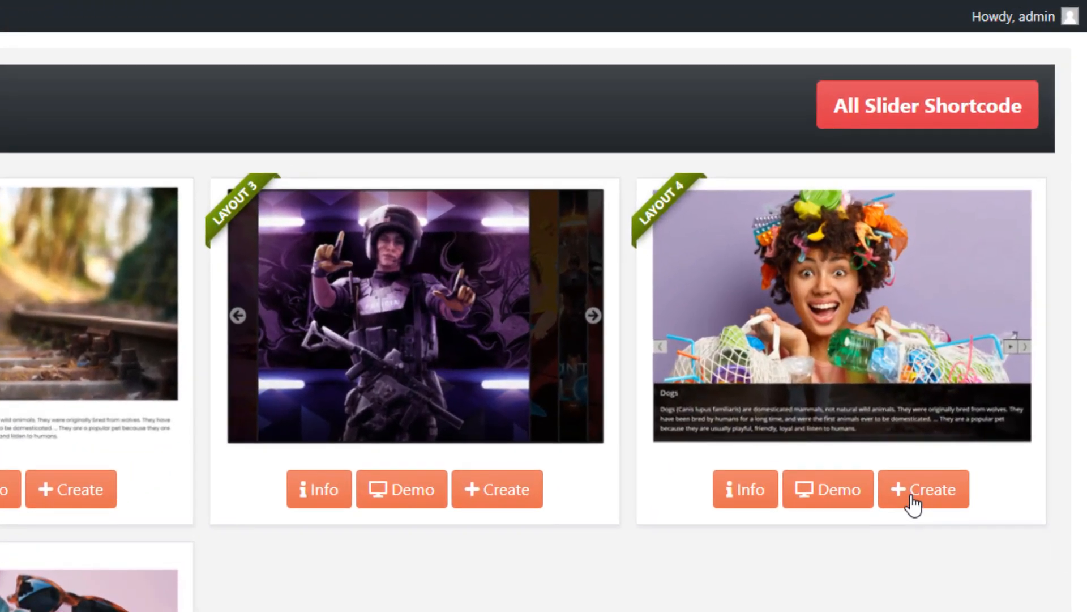
{"action": "left_click", "coordinate": [925, 479]}
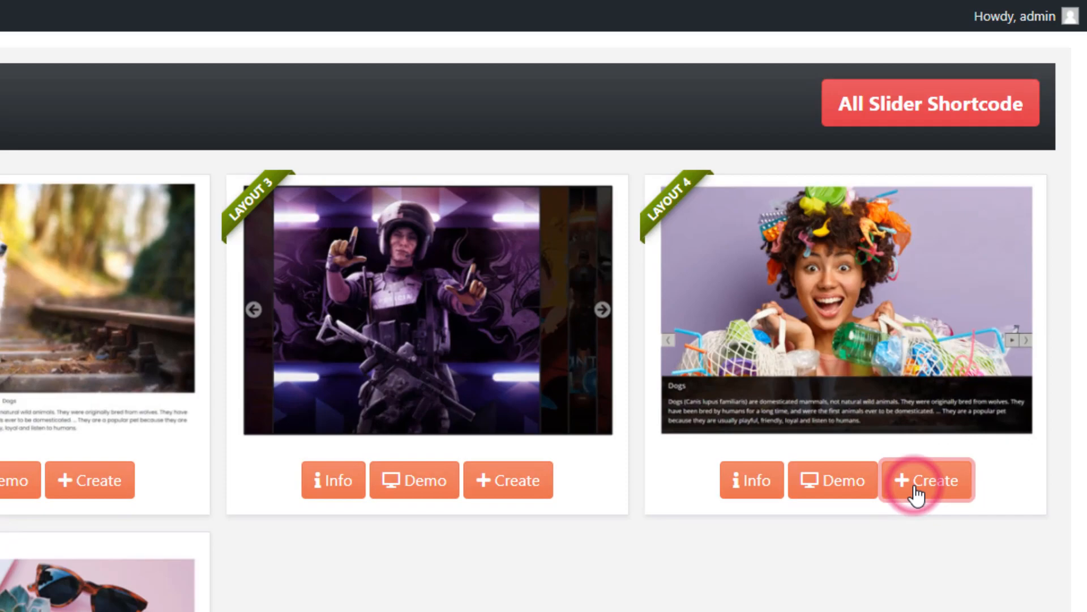
- Set the slider title to 'My Slider' using the autocomplete suggestion
{"action": "left_click", "coordinate": [925, 479]}
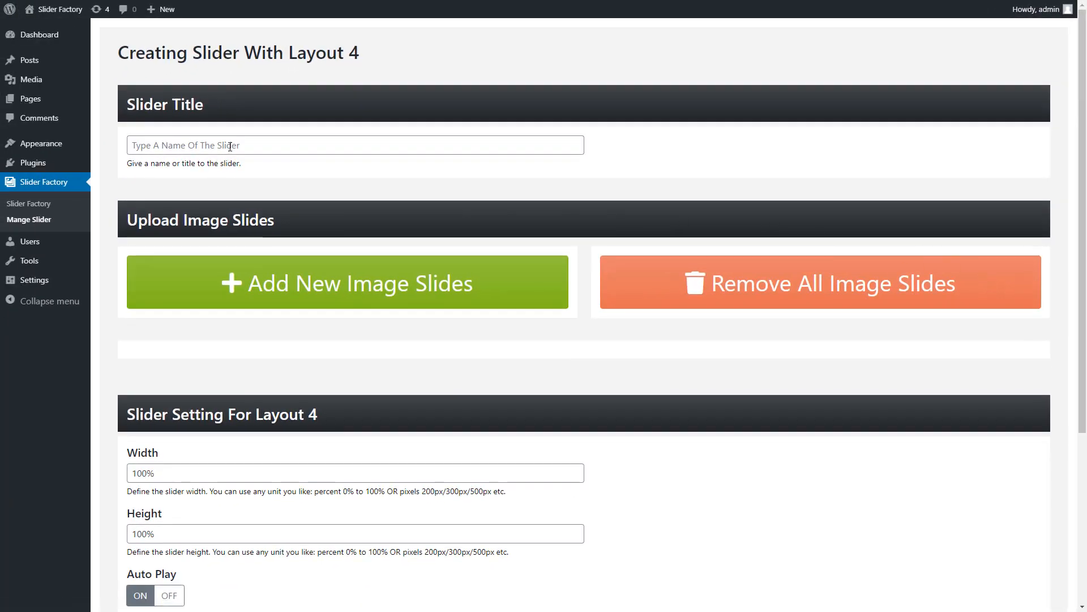
{"action": "type", "text": "My"}
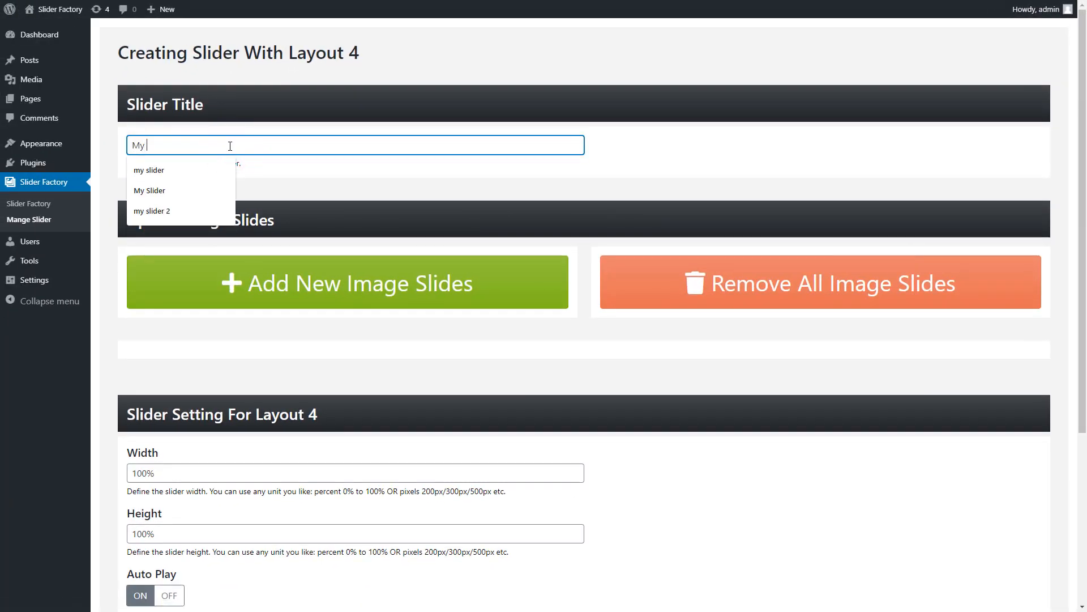
{"action": "left_click", "coordinate": [149, 190]}
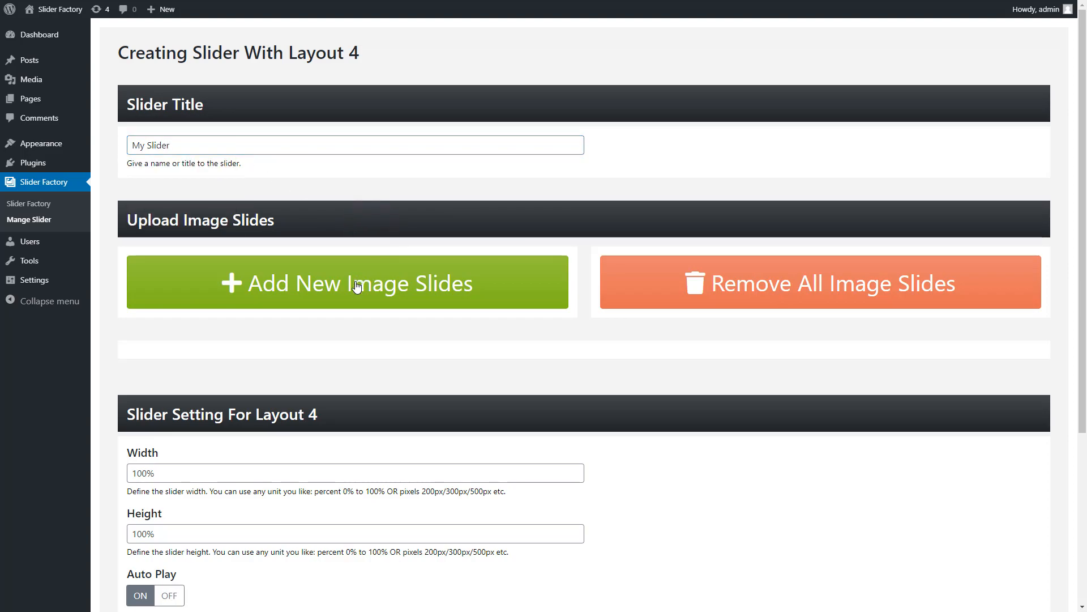
- Upload the three pictures and add them as slides Food Image One, Food Image Two and Image Three
{"action": "left_click", "coordinate": [346, 282]}
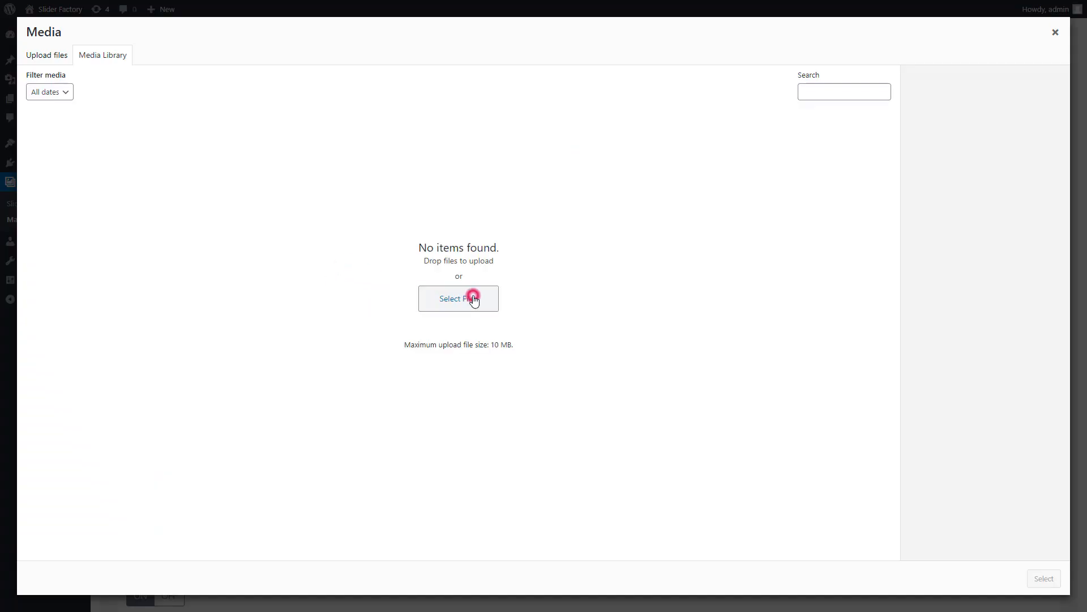
{"action": "left_click", "coordinate": [459, 298]}
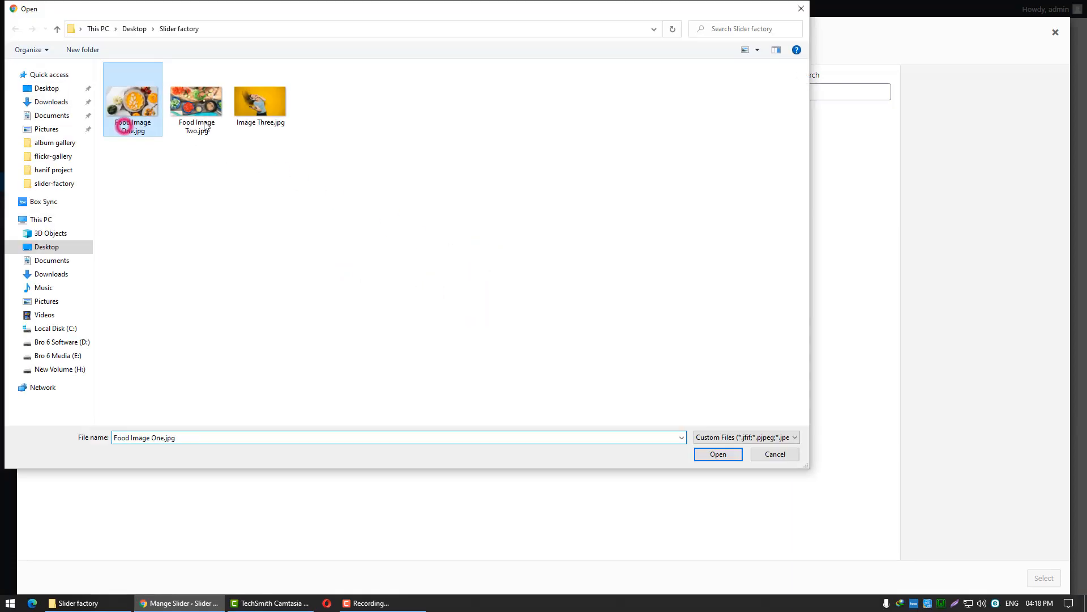
{"action": "left_click", "coordinate": [718, 453]}
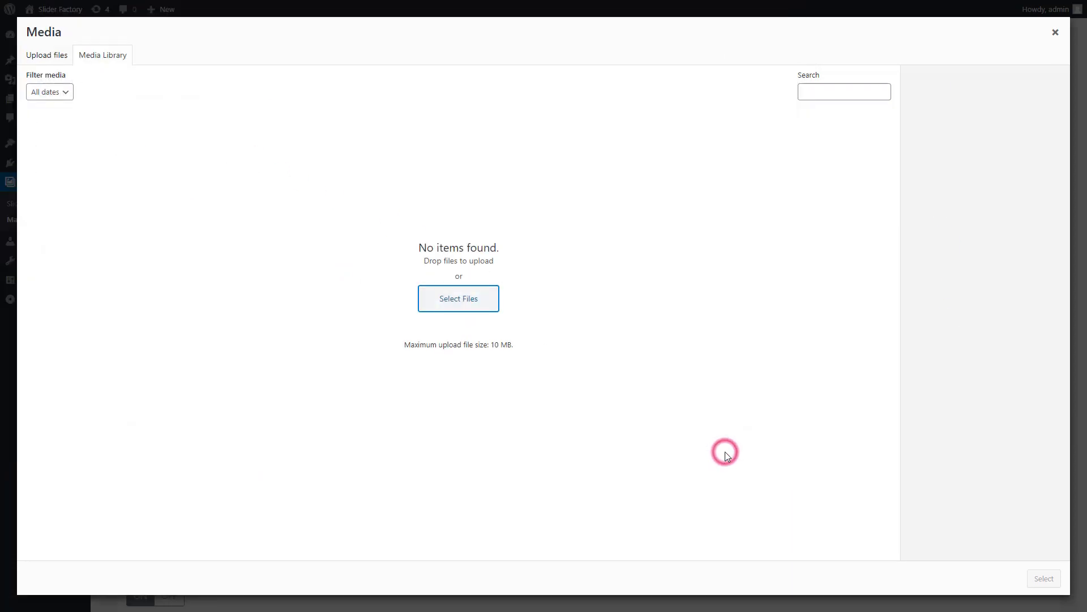
{"action": "left_click", "coordinate": [239, 150]}
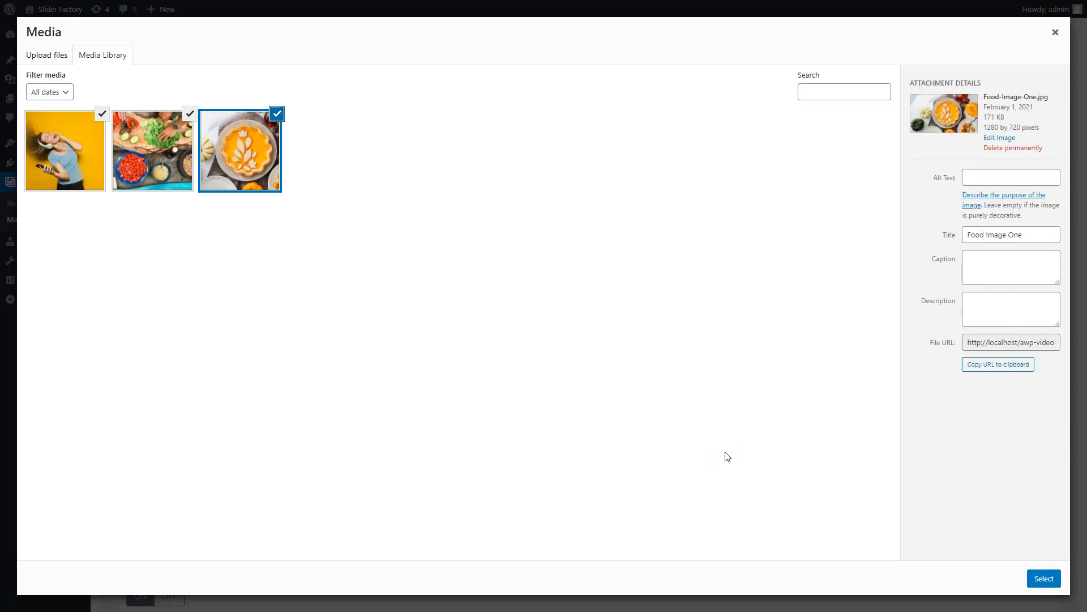
{"action": "left_click", "coordinate": [1043, 578]}
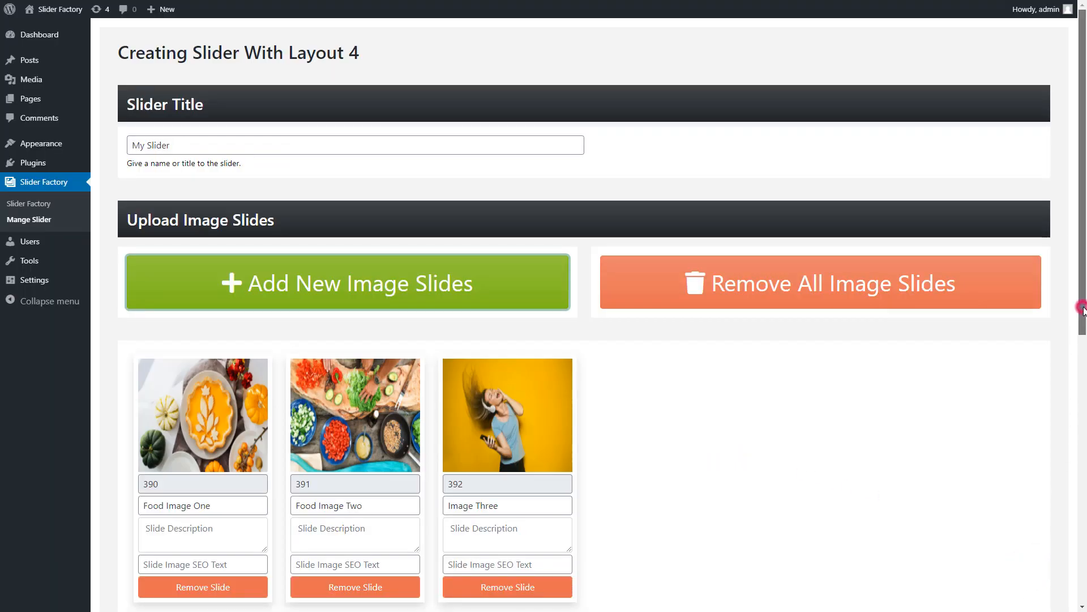
- Paste the lorem ipsum placeholder text into the slide description boxes
{"action": "scroll", "scroll_direction": "down", "scroll_amount": 3}
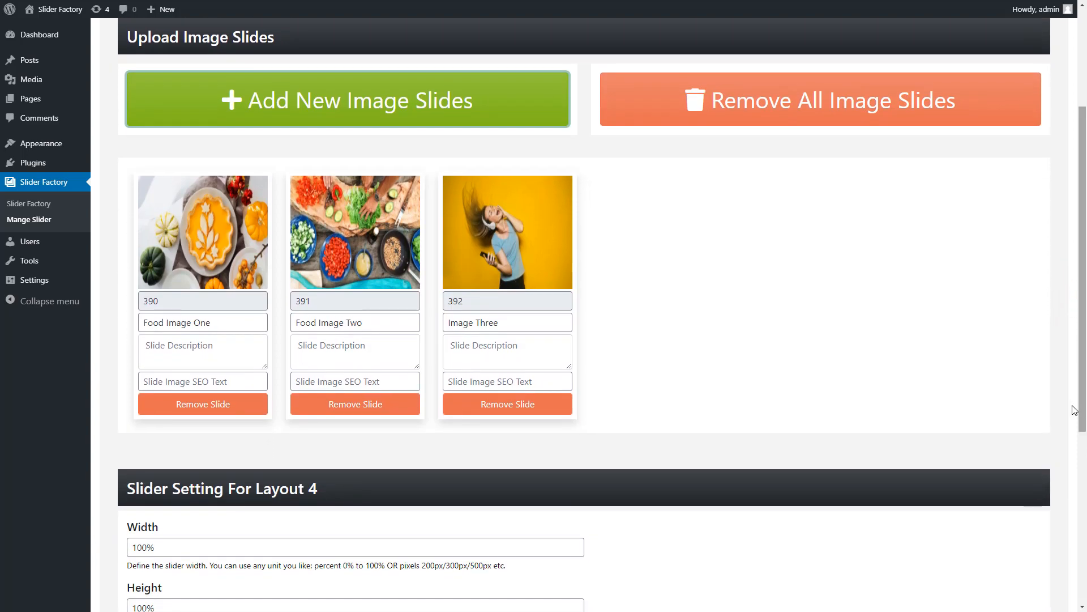
{"action": "left_click", "coordinate": [202, 350]}
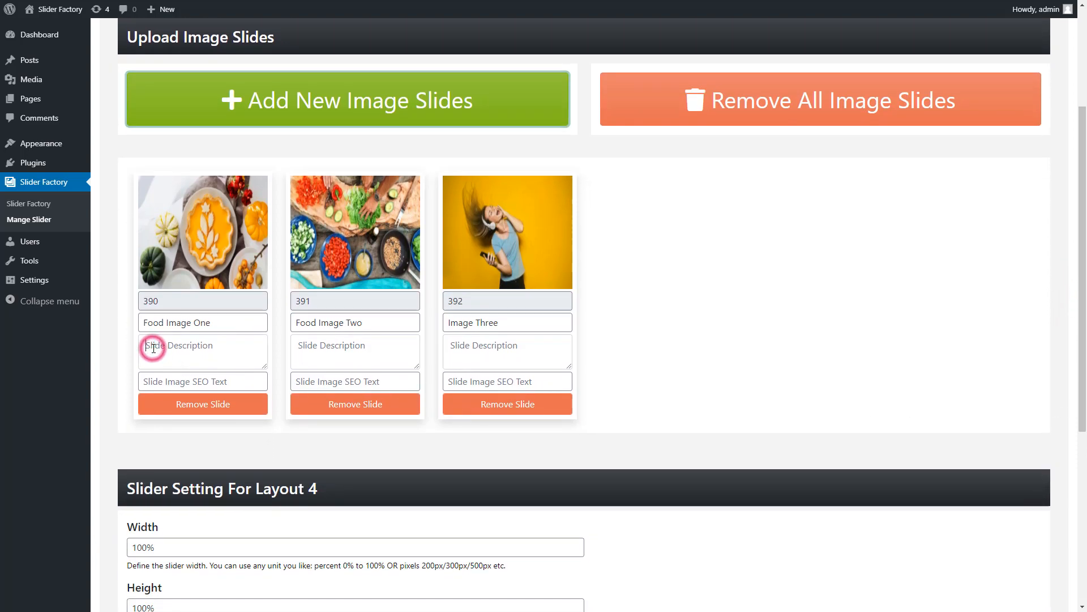
{"action": "left_click", "coordinate": [203, 348]}
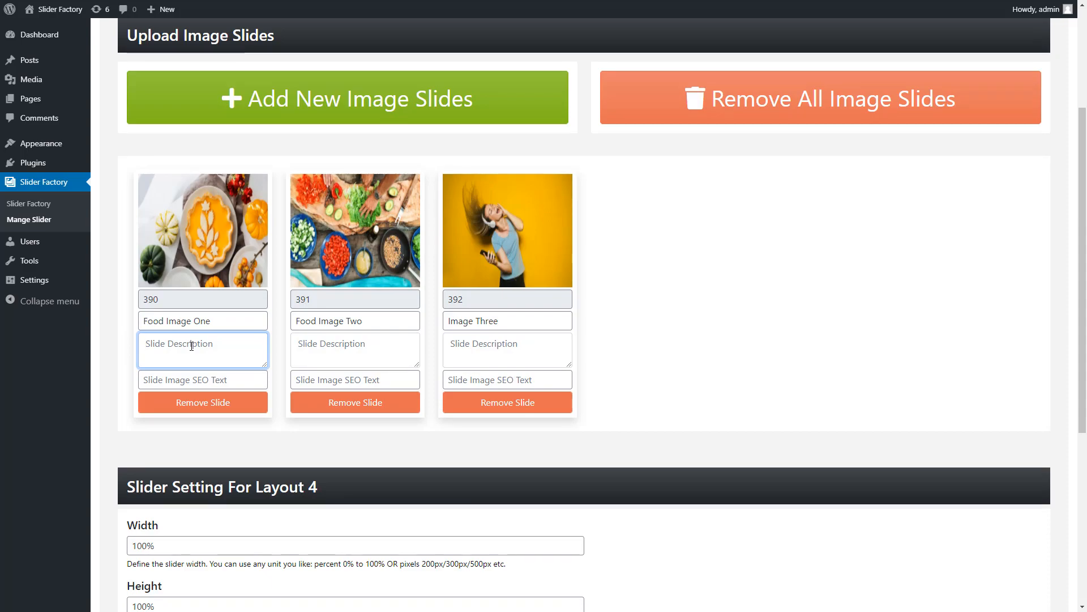
{"action": "left_click", "coordinate": [221, 438]}
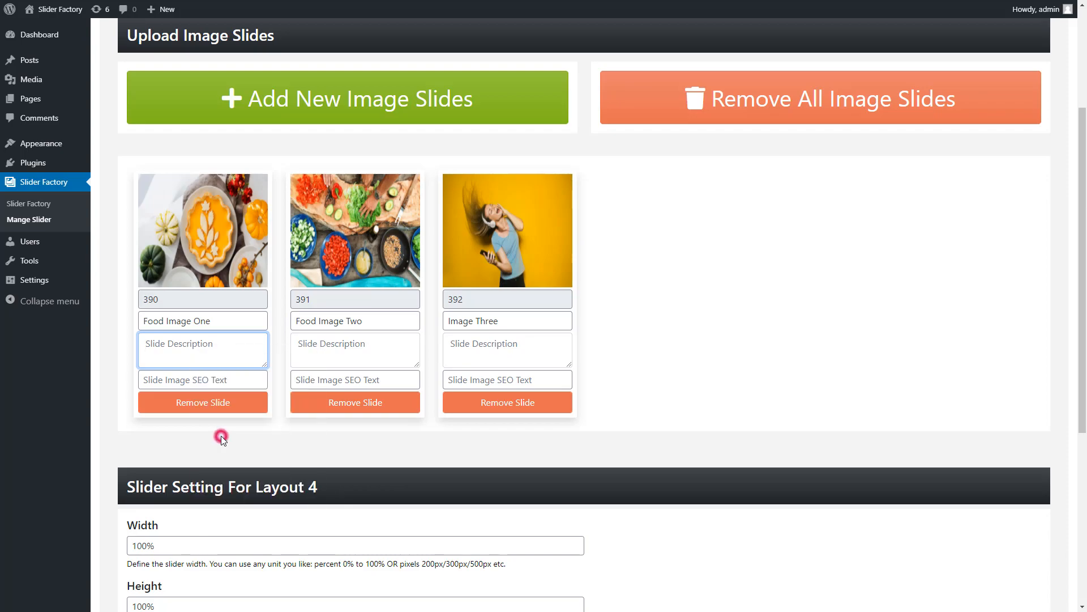
{"action": "right_click", "coordinate": [355, 350]}
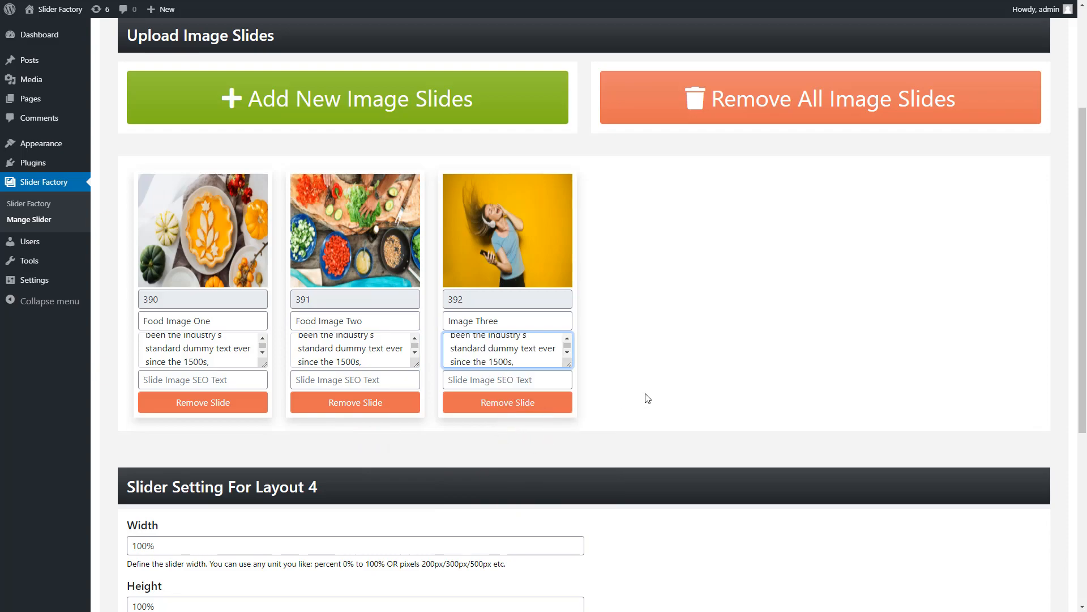
{"action": "mouse_move", "coordinate": [1043, 364]}
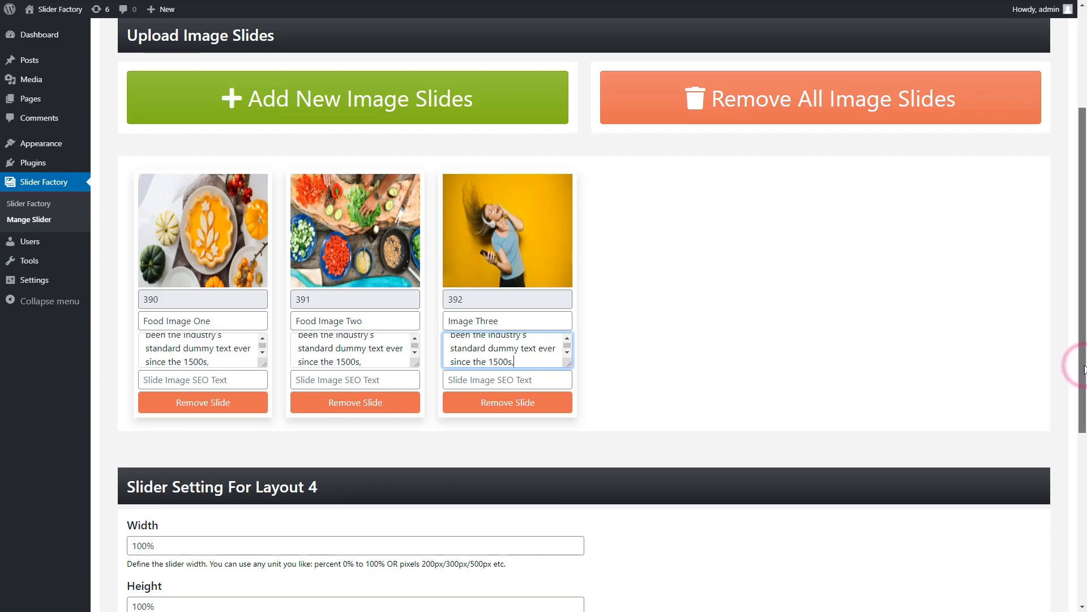
- Save My Slider and copy its shortcode [sf id=2 layout=4]
{"action": "scroll", "scroll_direction": "down", "scroll_amount": 3}
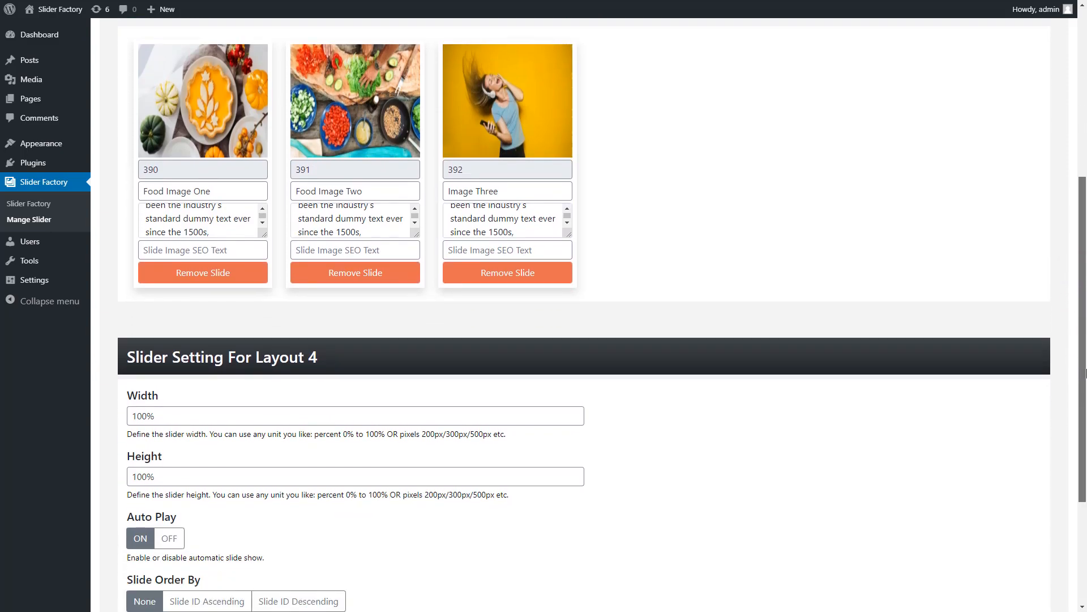
{"action": "scroll", "scroll_direction": "down", "scroll_amount": 3}
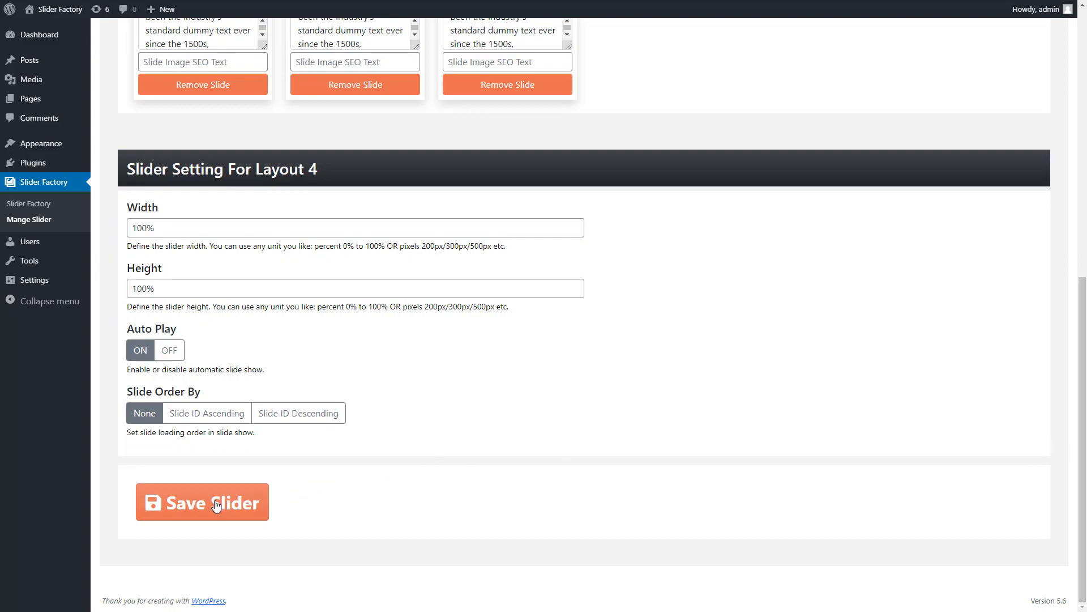
{"action": "left_click", "coordinate": [202, 501]}
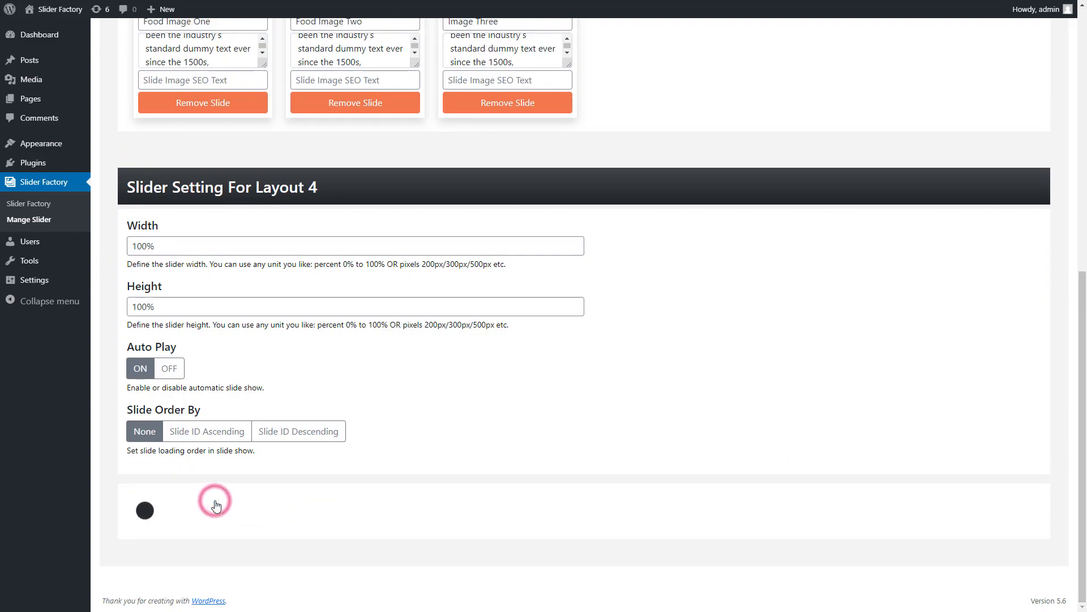
{"action": "left_click", "coordinate": [216, 504]}
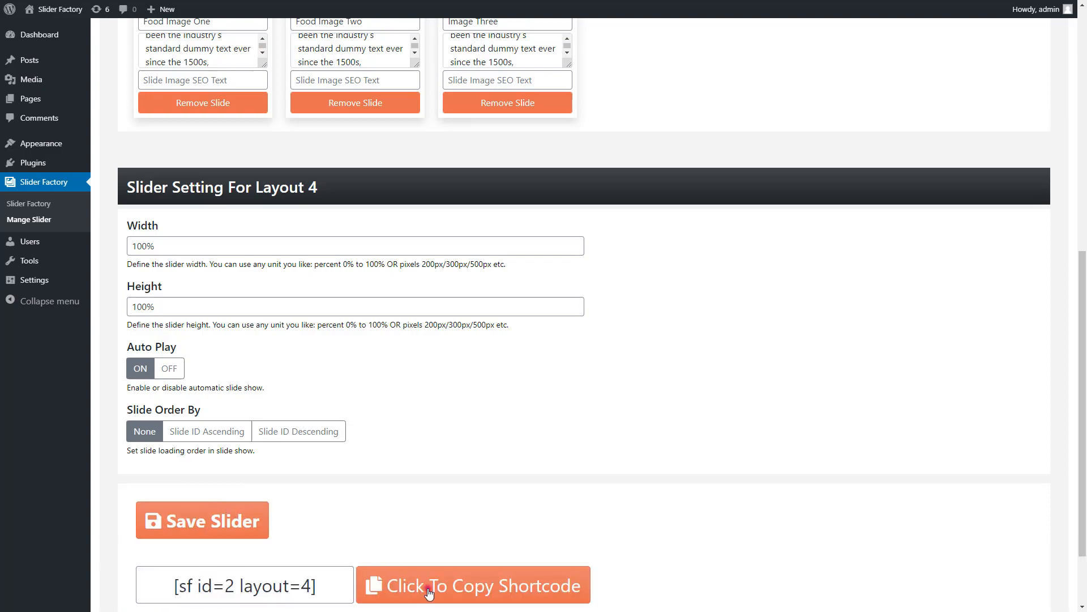
{"action": "left_click", "coordinate": [474, 584]}
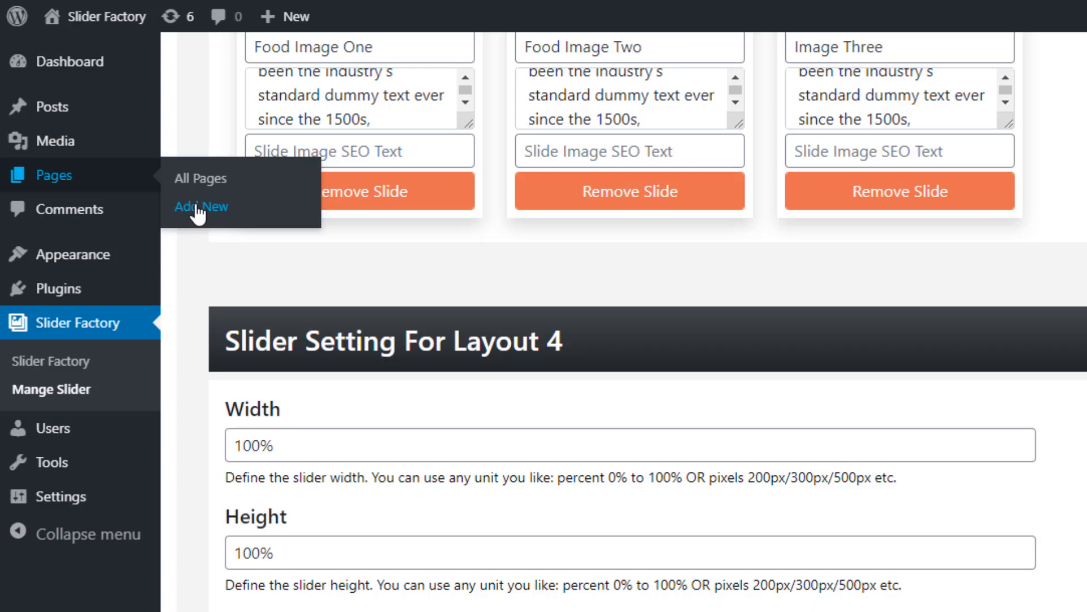
- Create a new page titled 'Slider Factory' with a Shortcode block holding [sf id=2 layout=4]
{"action": "left_click", "coordinate": [200, 206]}
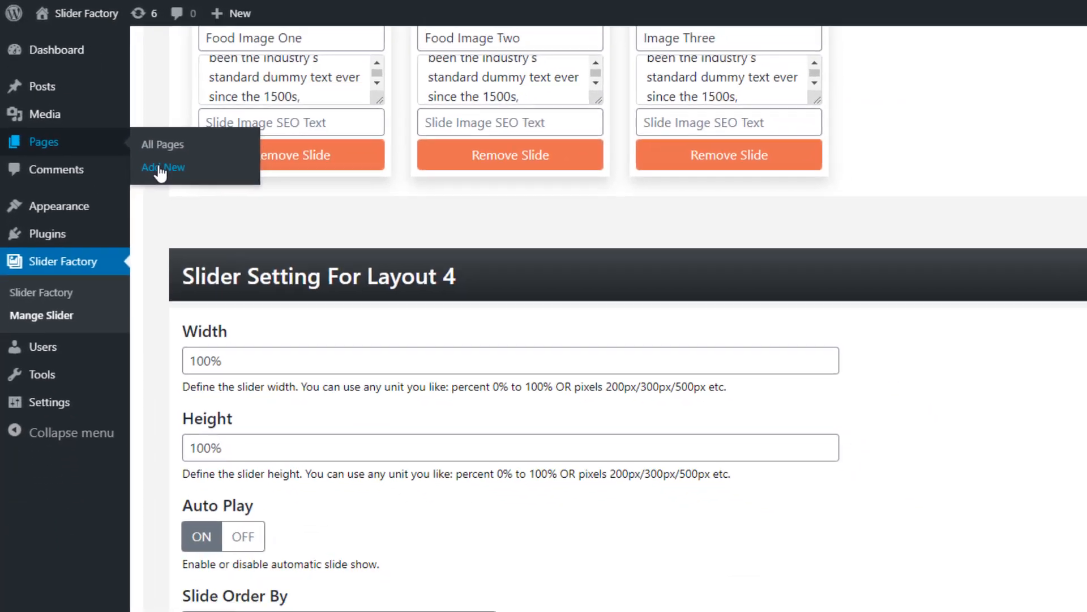
{"action": "left_click", "coordinate": [163, 168]}
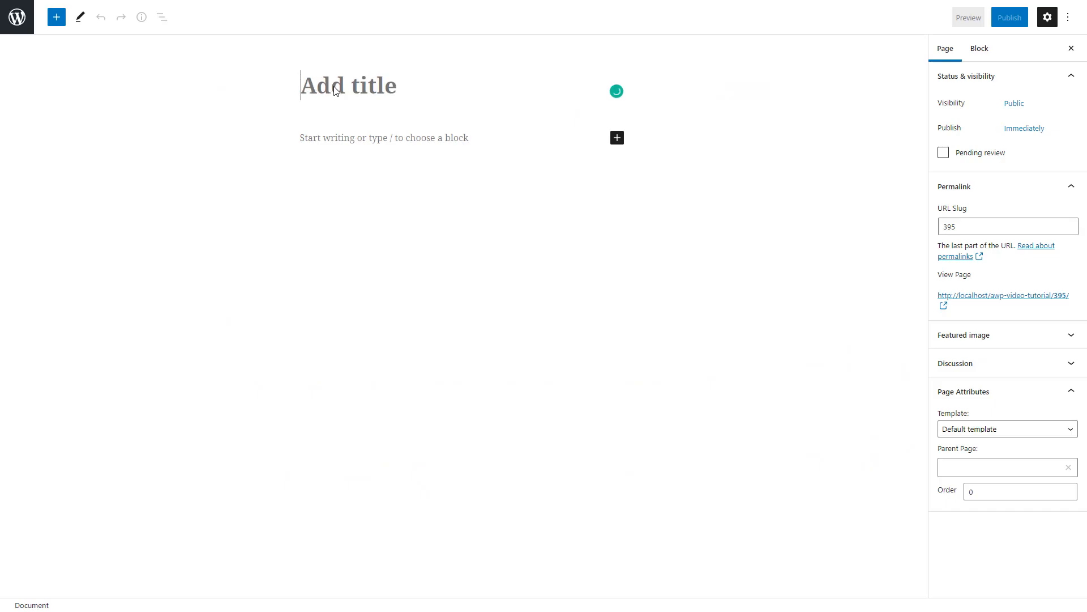
{"action": "type", "text": "Slider Fact"}
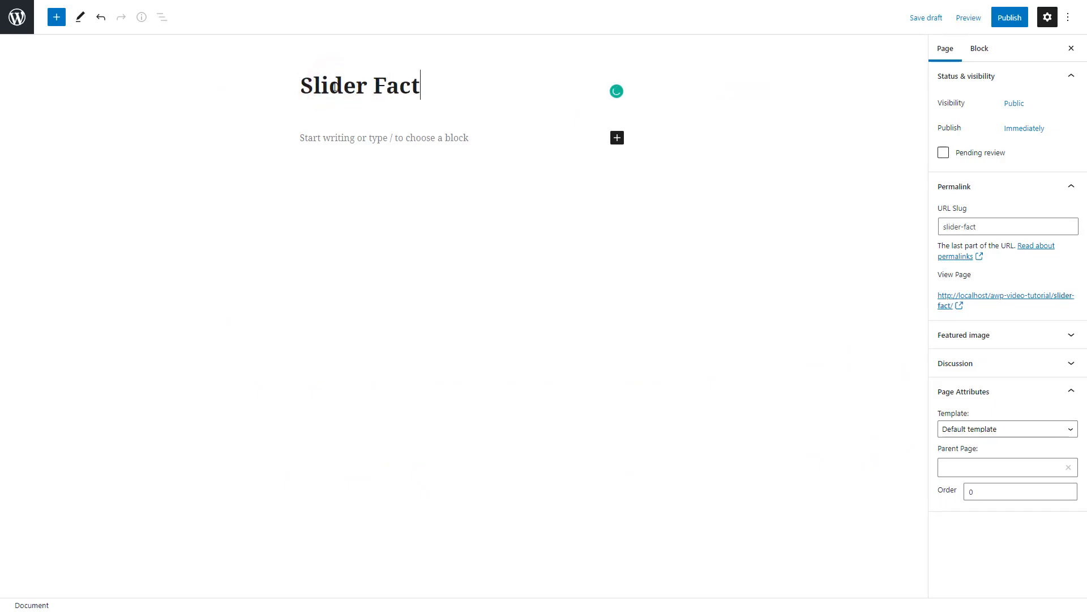
{"action": "type", "text": "ory"}
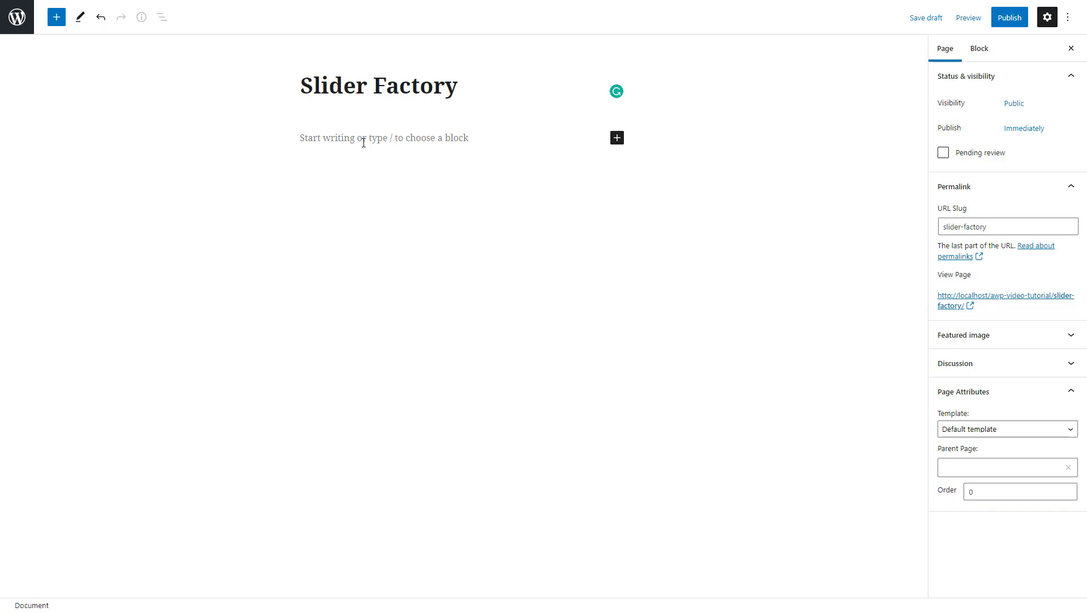
{"action": "left_click", "coordinate": [389, 137]}
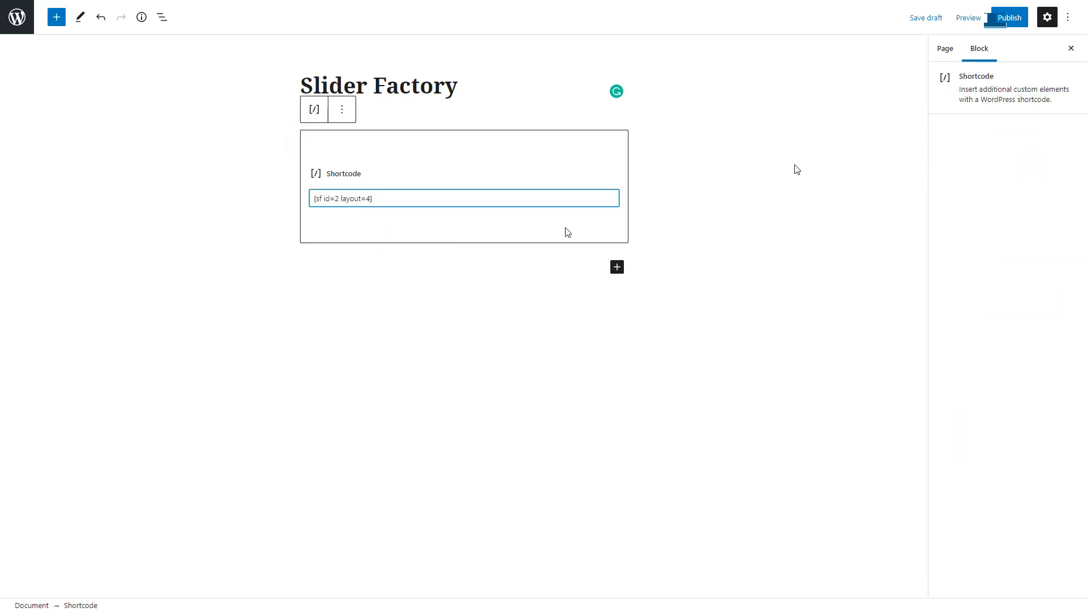
{"action": "mouse_move", "coordinate": [1009, 17]}
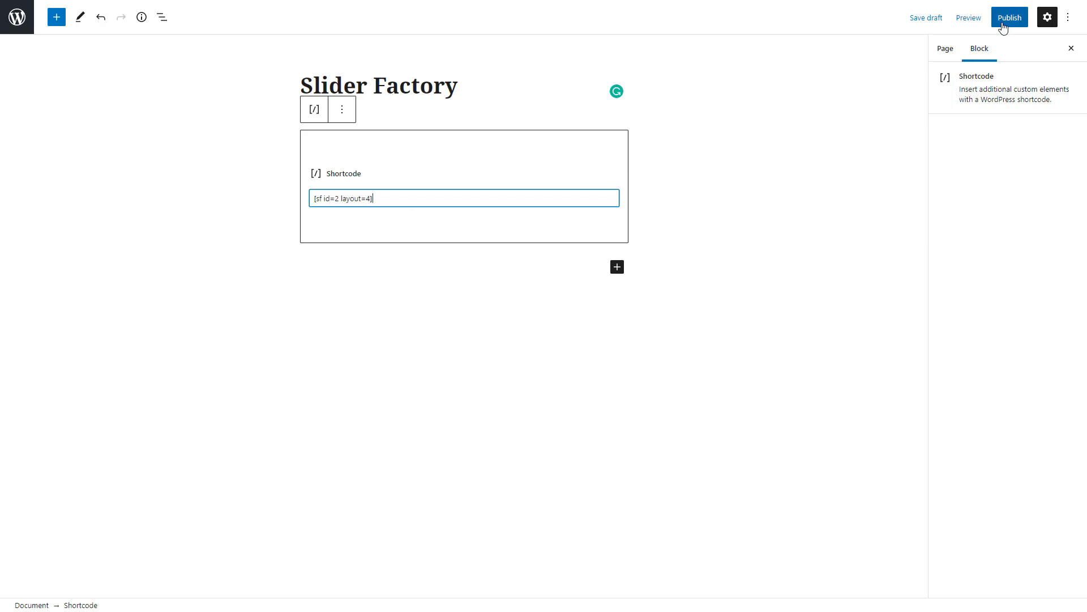
- Publish the Slider Factory page
{"action": "left_click", "coordinate": [1009, 17]}
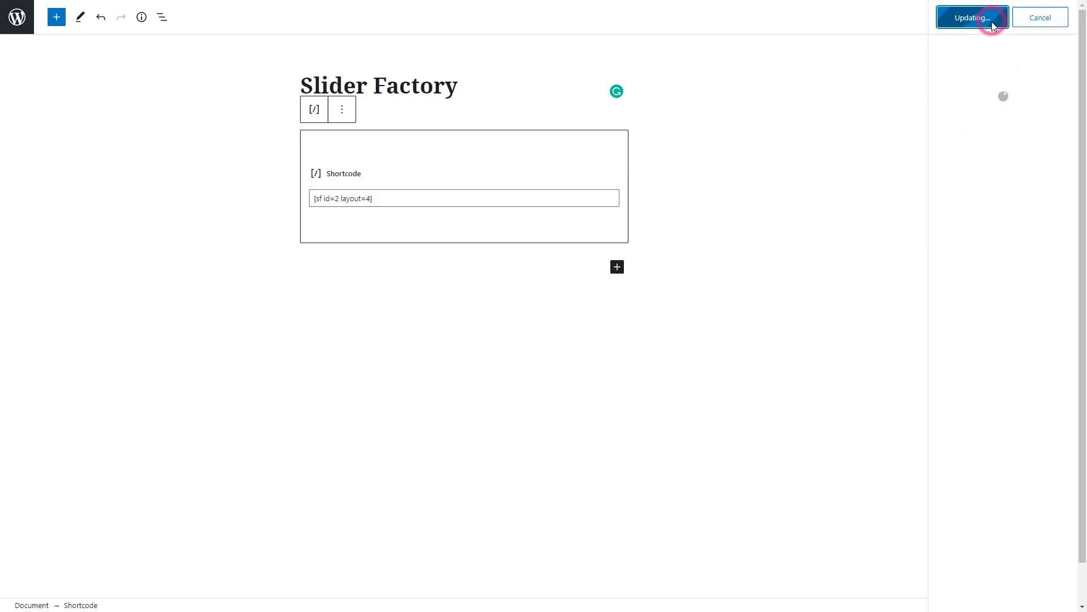
{"action": "left_click", "coordinate": [972, 17]}
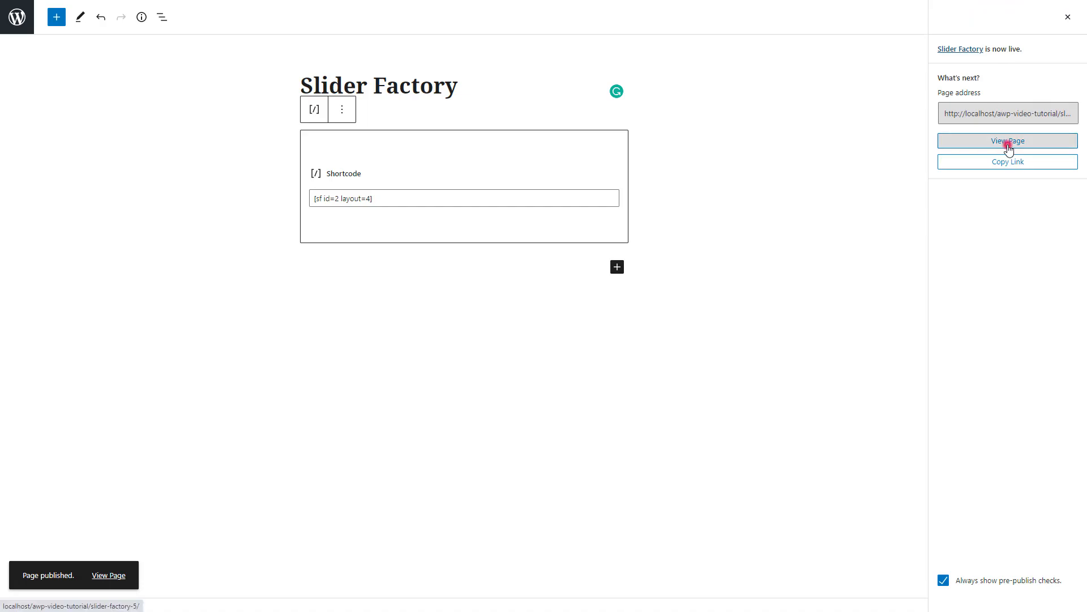
- View the live Slider Factory page and advance the slider through its food and music slides
{"action": "left_click", "coordinate": [1007, 140]}
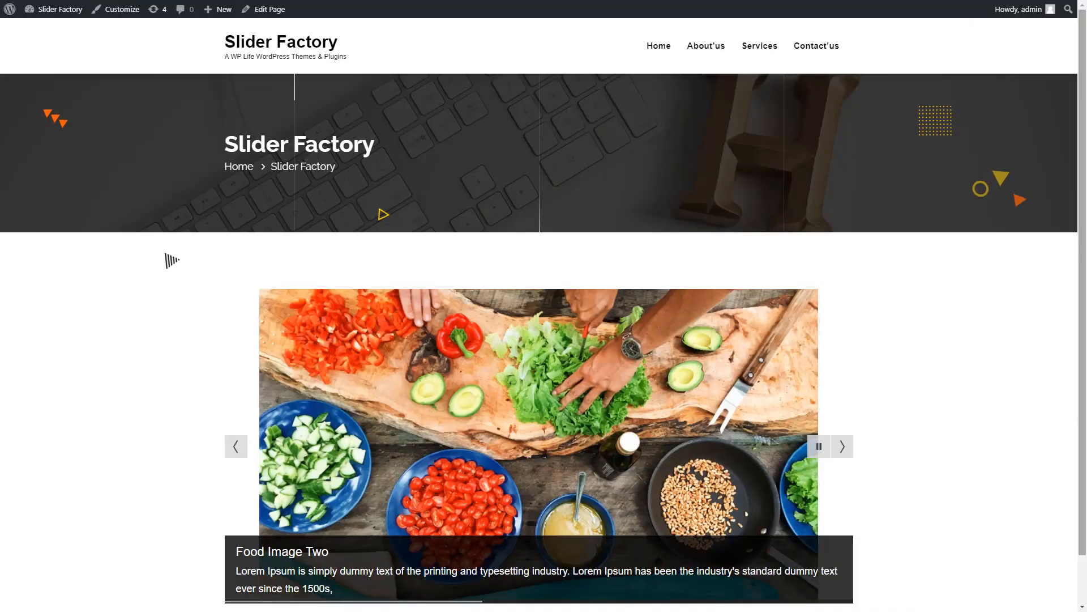
{"action": "scroll", "scroll_direction": "down", "scroll_amount": 3}
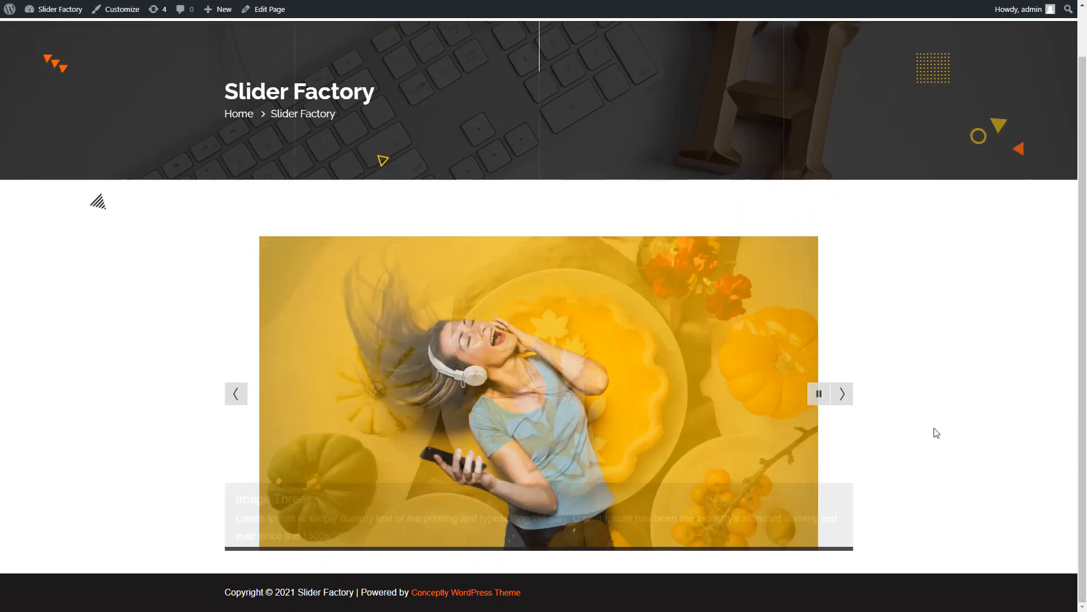
{"action": "left_click", "coordinate": [842, 393]}
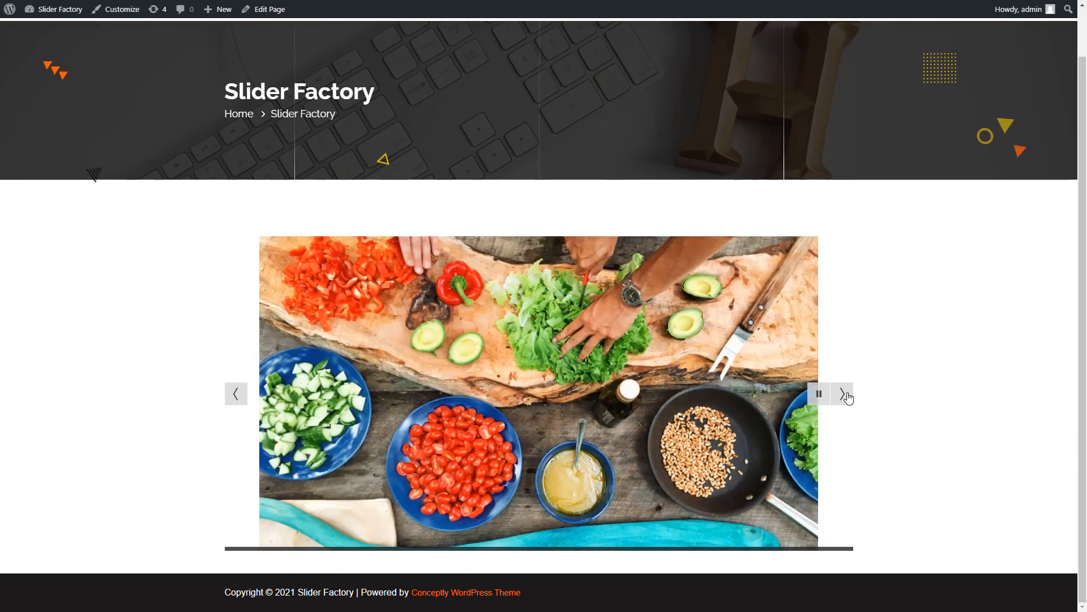
{"action": "left_click", "coordinate": [843, 394]}
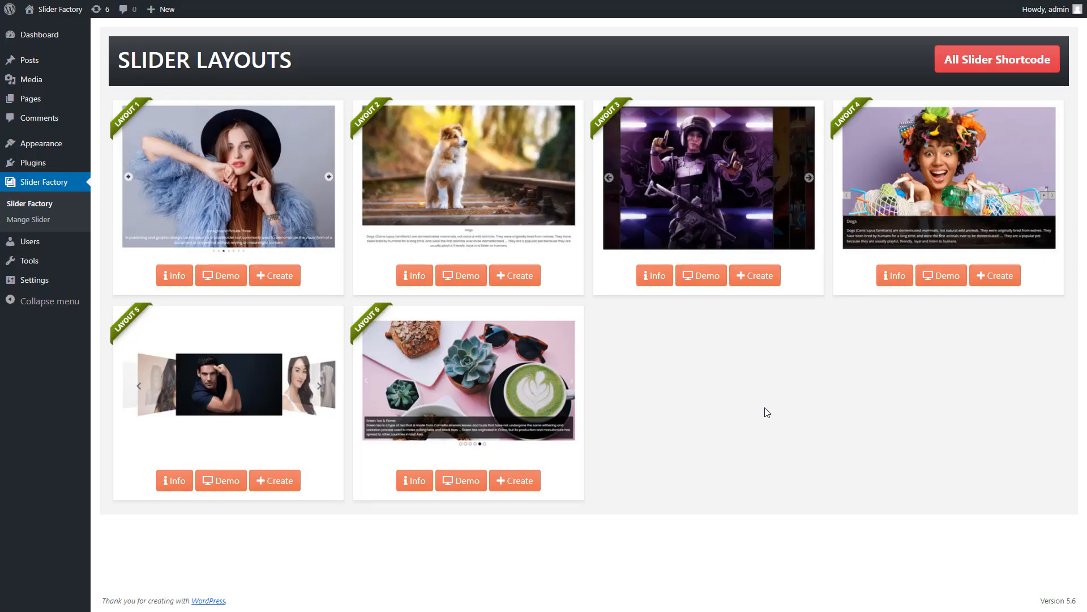
{"action": "mouse_move", "coordinate": [875, 210]}
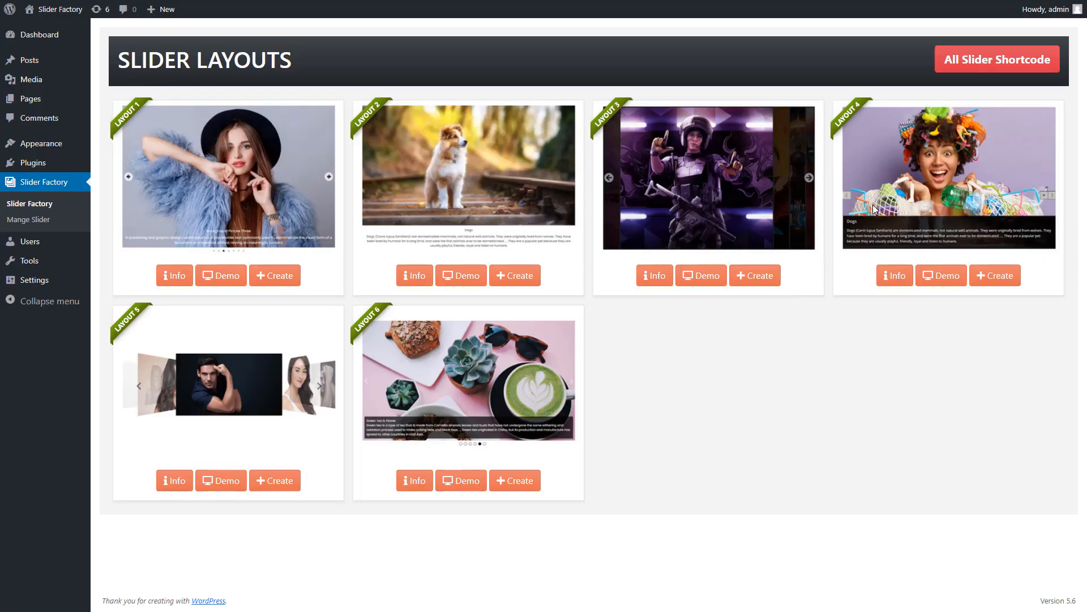
- Reopen my slider from All Slider Shortcode and scroll to its Layout 4 settings
{"action": "left_click", "coordinate": [997, 59]}
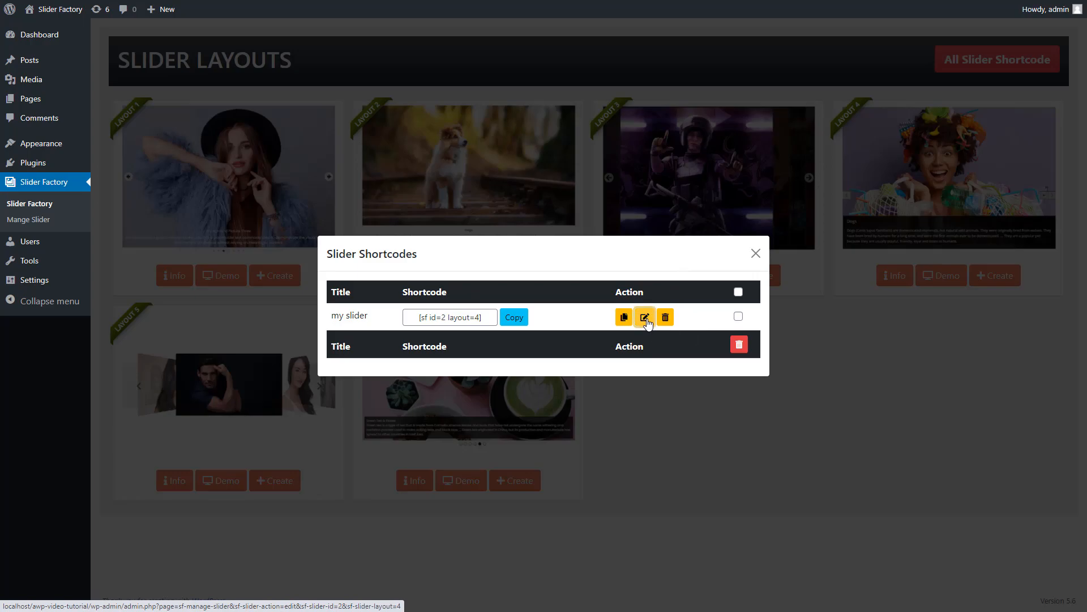
{"action": "left_click", "coordinate": [645, 317]}
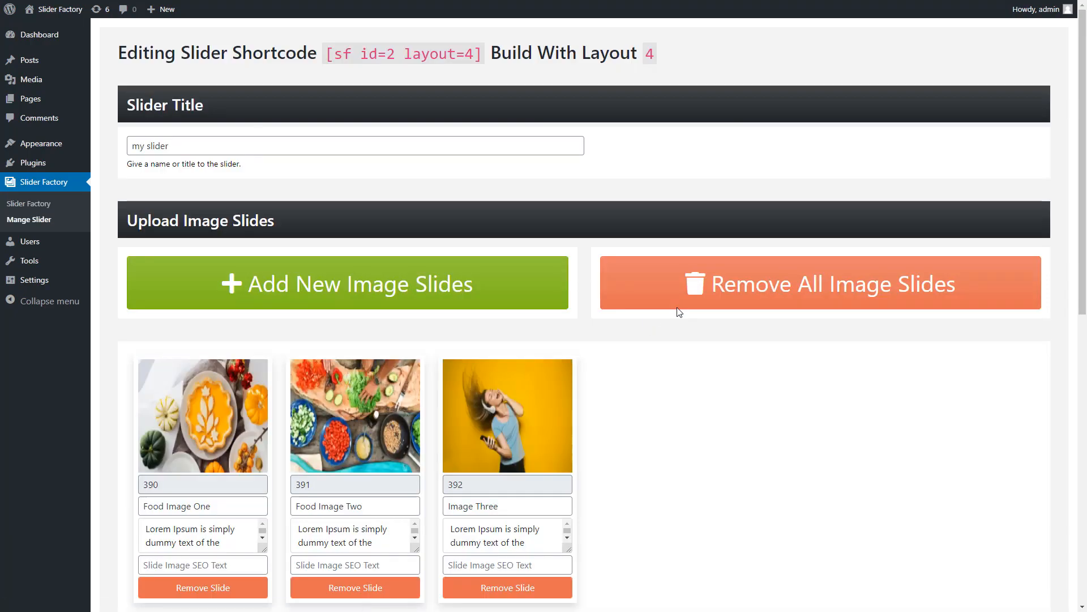
{"action": "scroll", "scroll_direction": "down", "scroll_amount": 3}
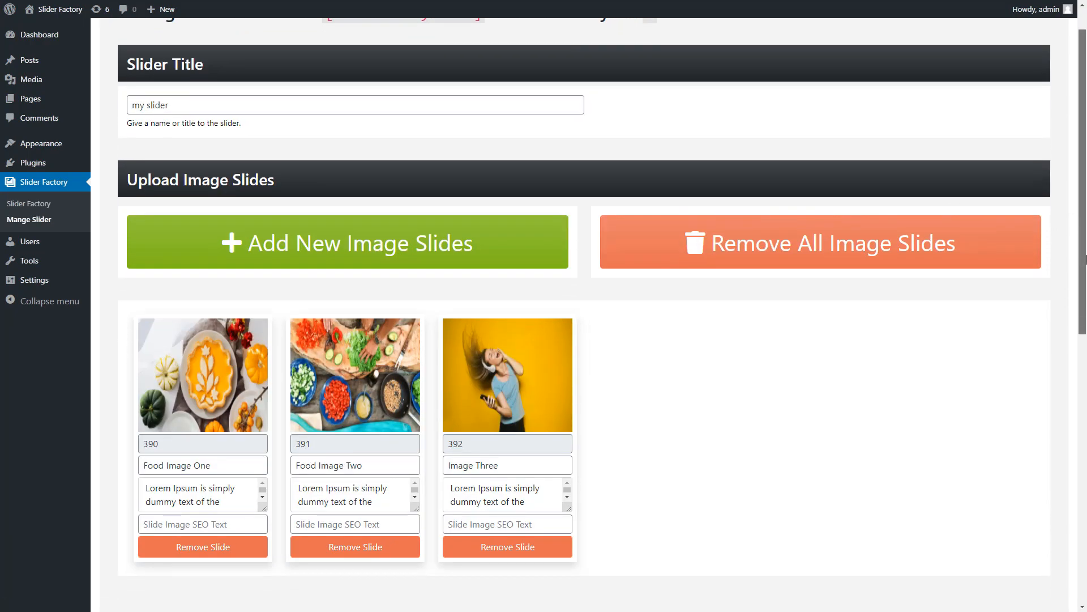
{"action": "scroll", "scroll_direction": "down", "scroll_amount": 3}
{"action": "type", "text": "1"}
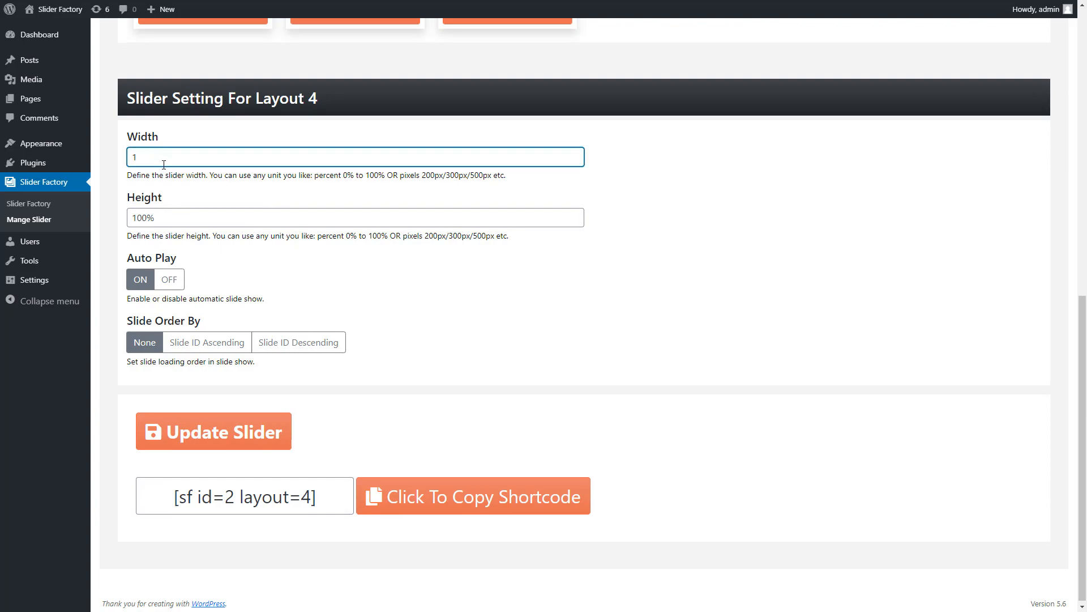
- Set Width 80%, Auto Play OFF and Slide ID Ascending order, then update the slider
{"action": "type", "text": "80%"}
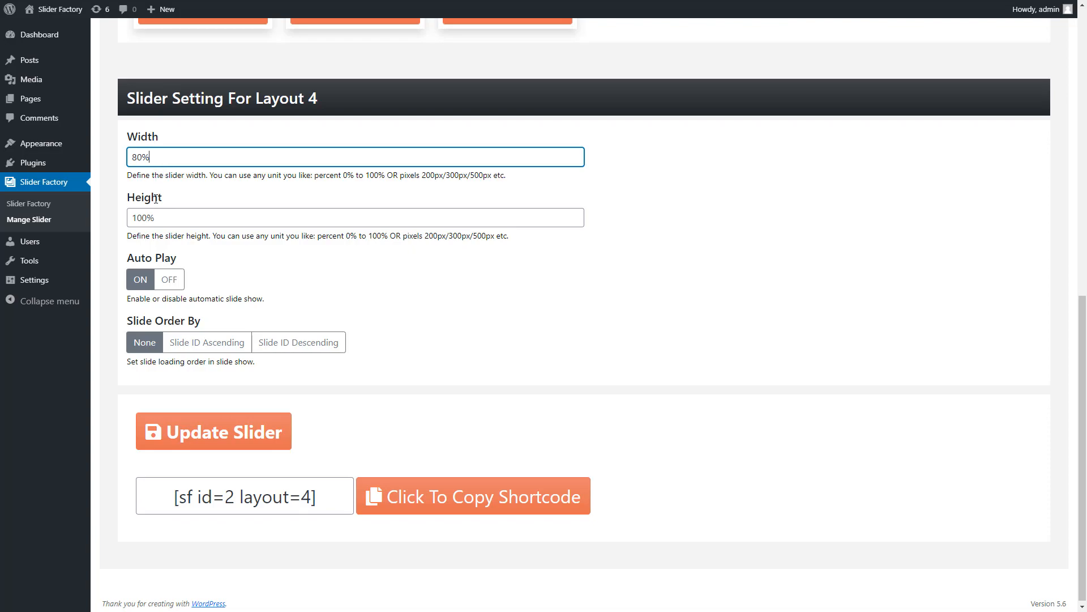
{"action": "left_click", "coordinate": [354, 217]}
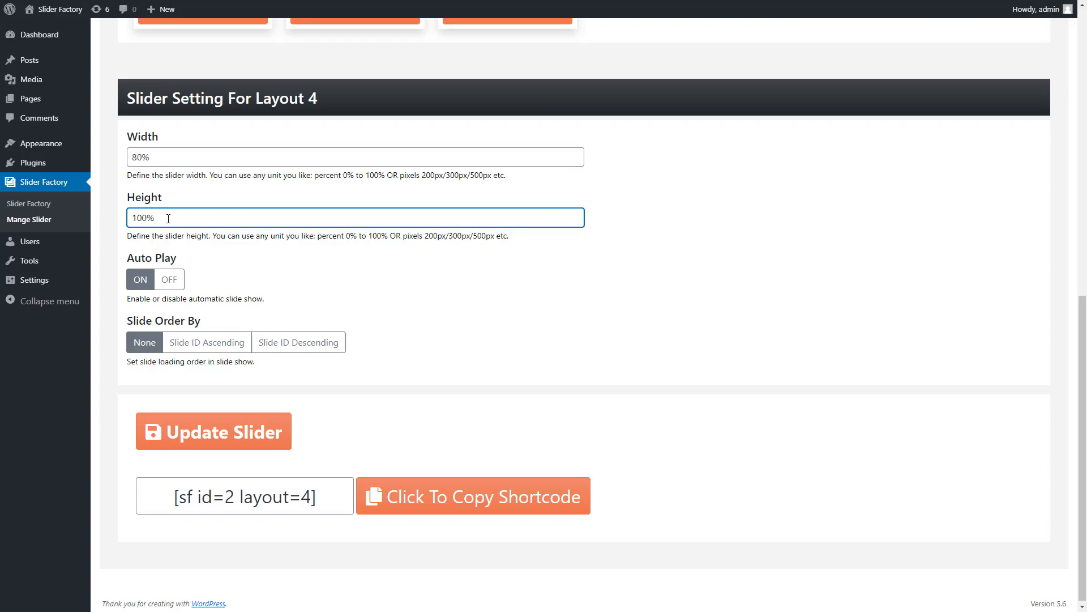
{"action": "mouse_move", "coordinate": [168, 279]}
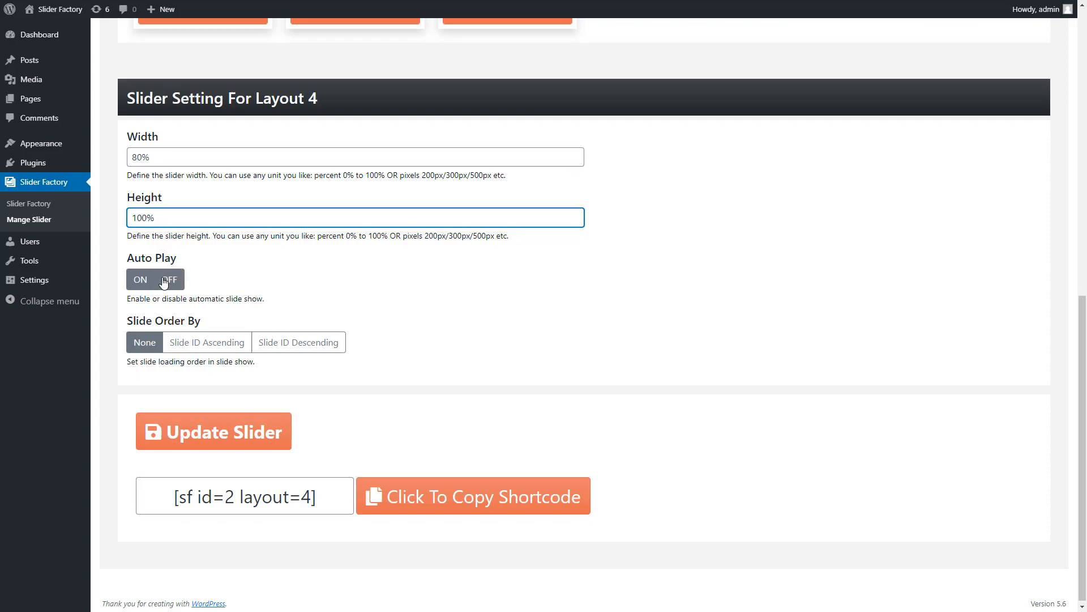
{"action": "left_click", "coordinate": [169, 278]}
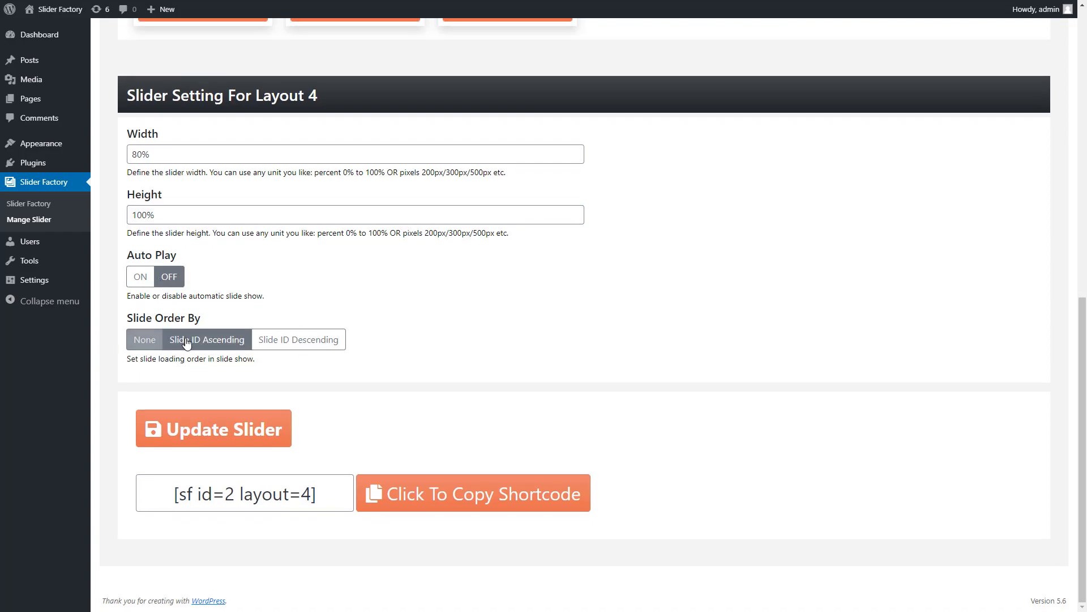
{"action": "left_click", "coordinate": [206, 339]}
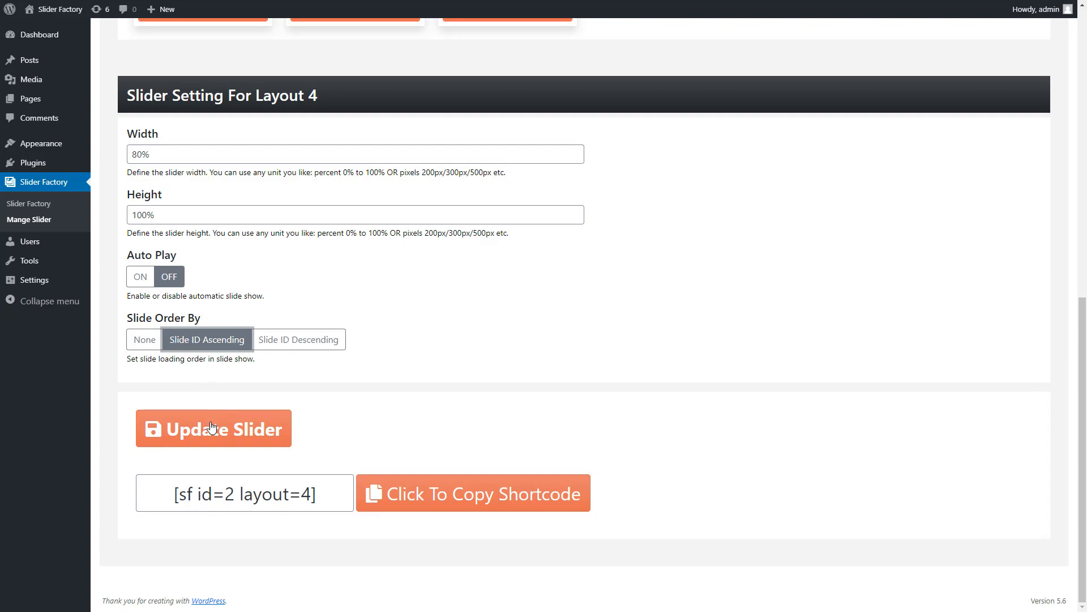
{"action": "left_click", "coordinate": [212, 428]}
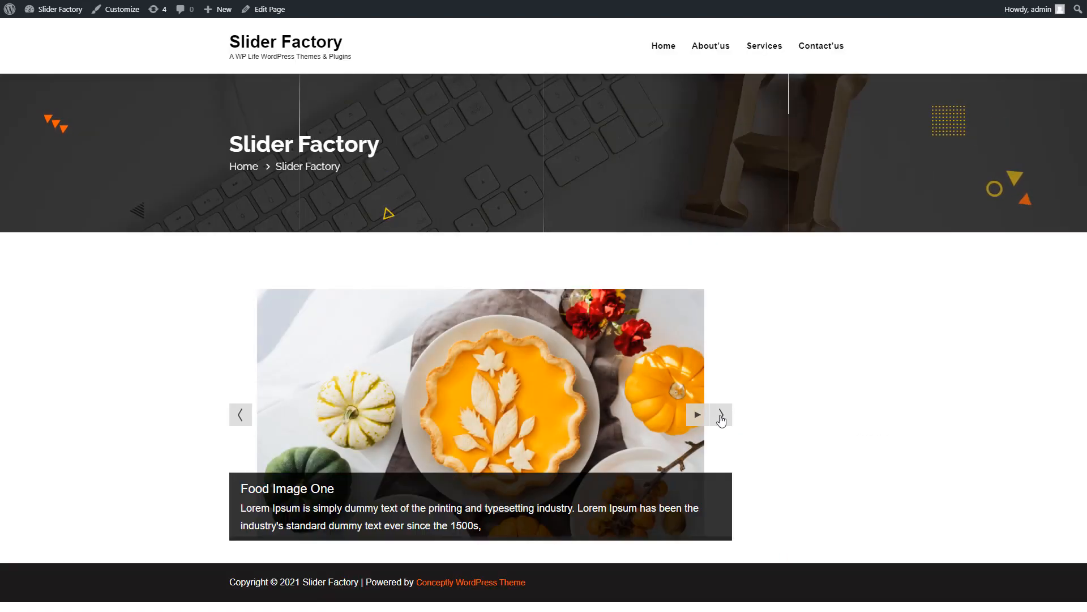
- Advance the live slider through Food Image Two, Image Three and back to Food Image One
{"action": "left_click", "coordinate": [720, 414]}
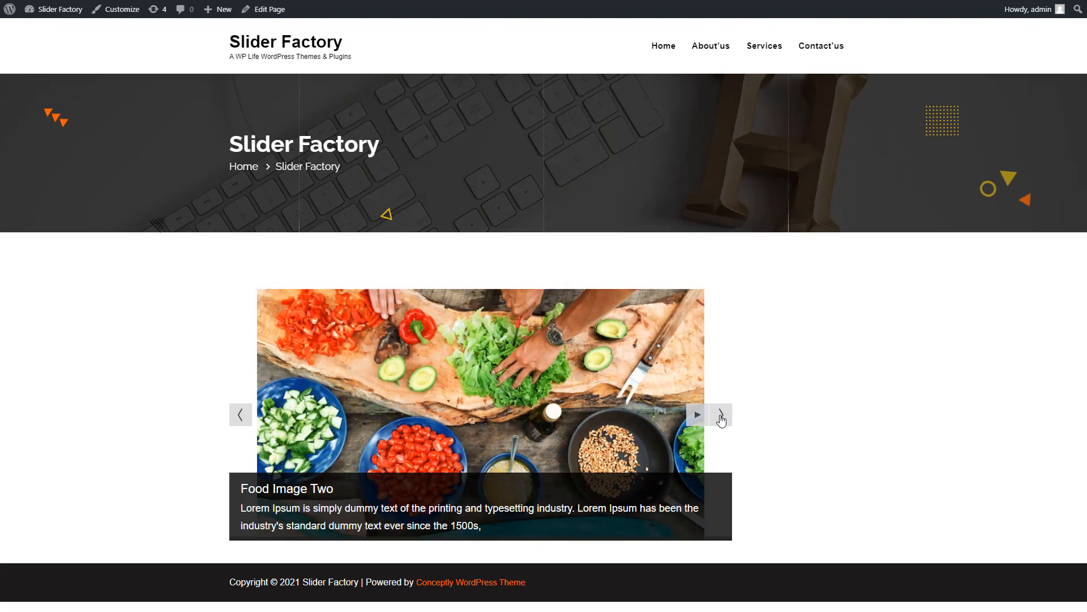
{"action": "left_click", "coordinate": [720, 415]}
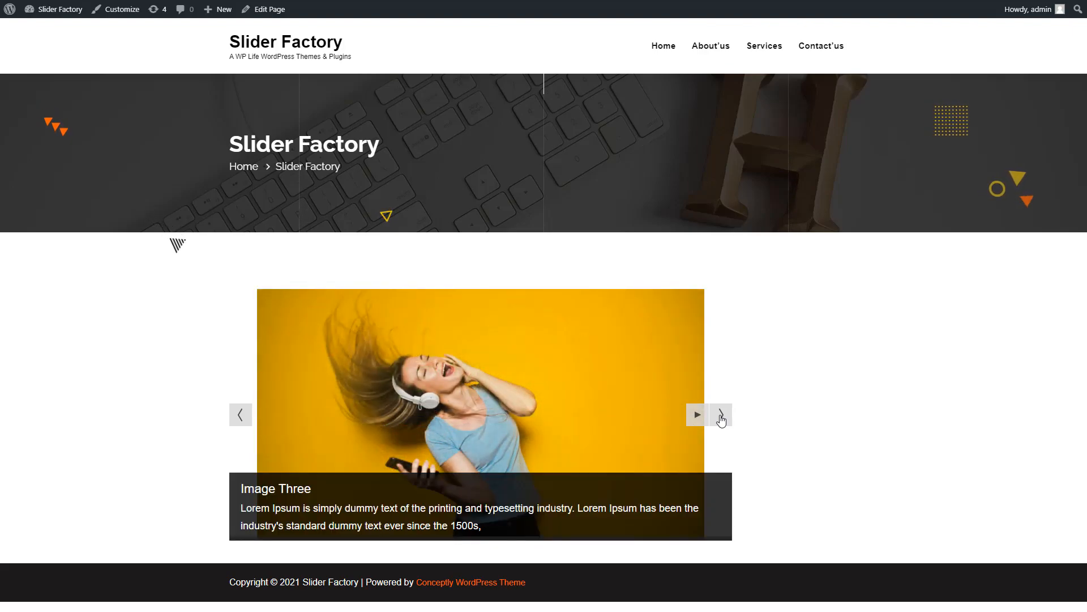
{"action": "left_click", "coordinate": [721, 415]}
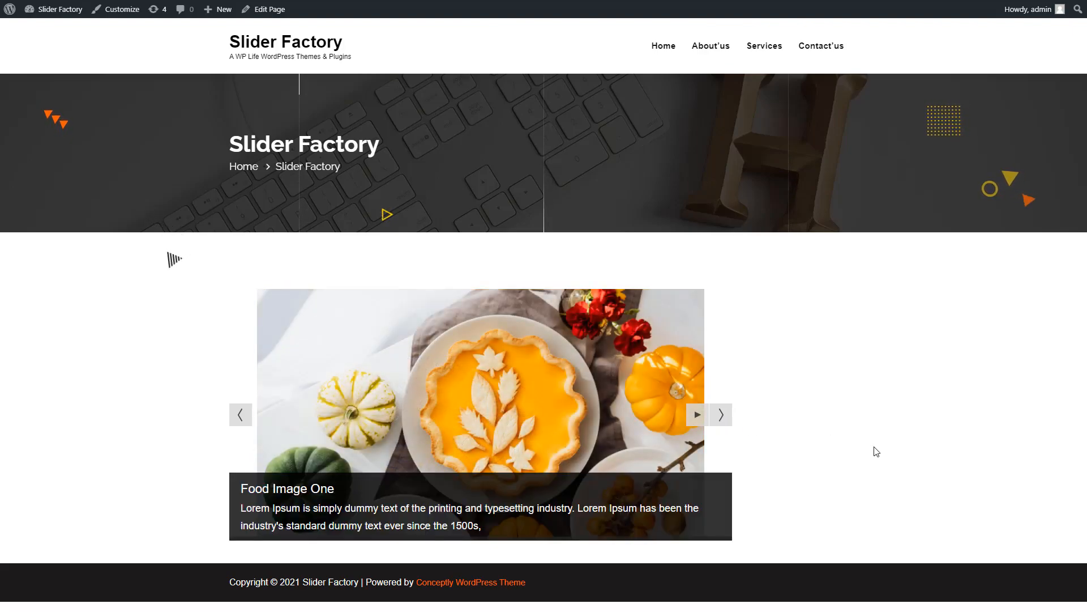